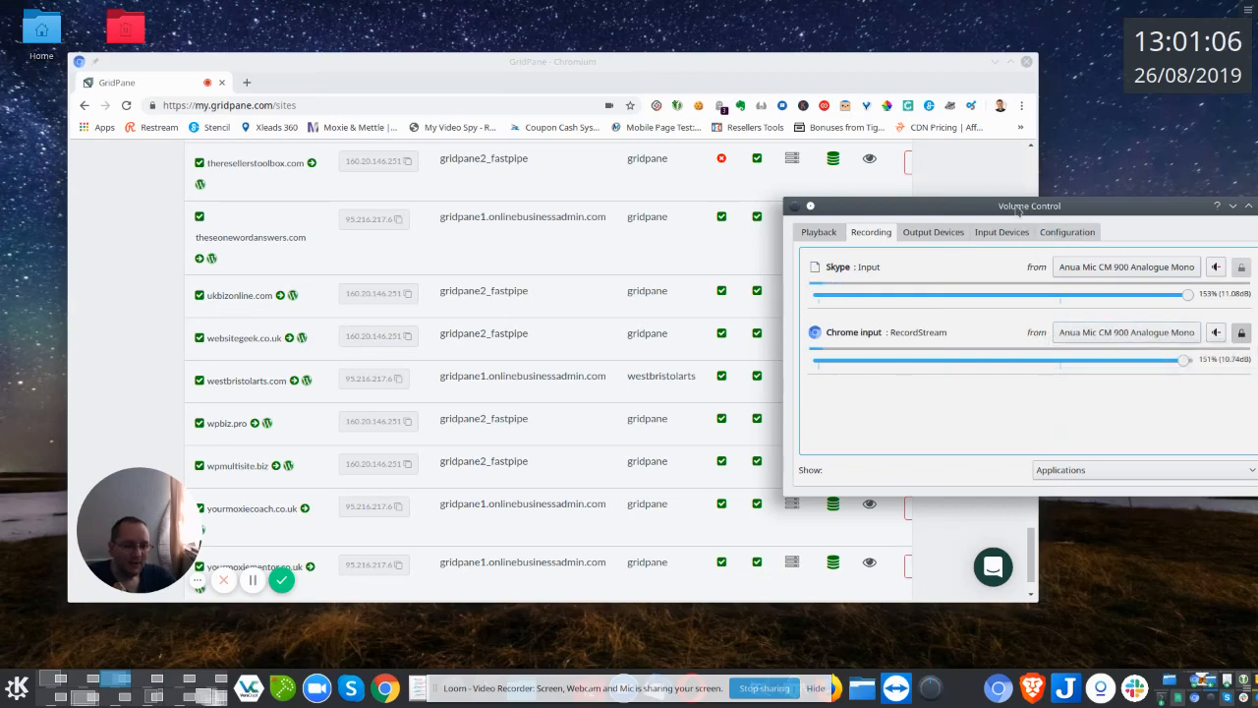
Drag the Volume Control window aside to reveal the Add New Site form.
{"action": "left_click_drag", "start_coordinate": [1029, 205], "coordinate": [912, 185]}
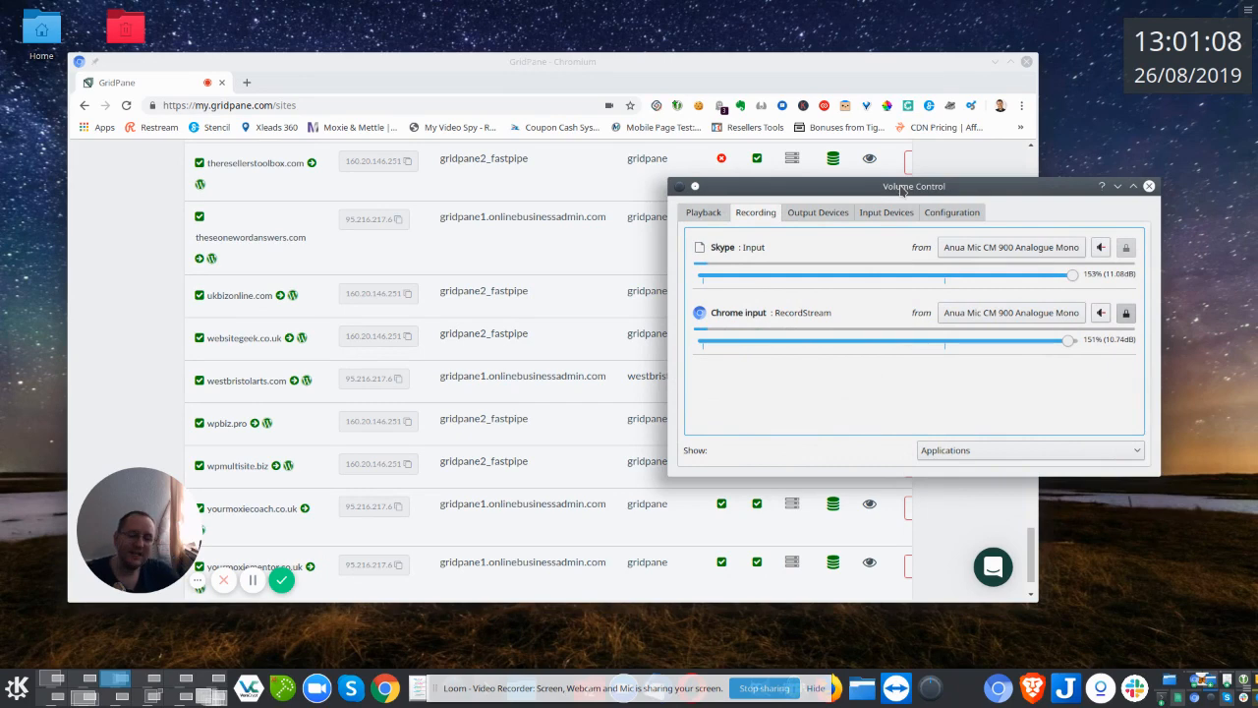
{"action": "left_click_drag", "start_coordinate": [913, 186], "coordinate": [933, 217]}
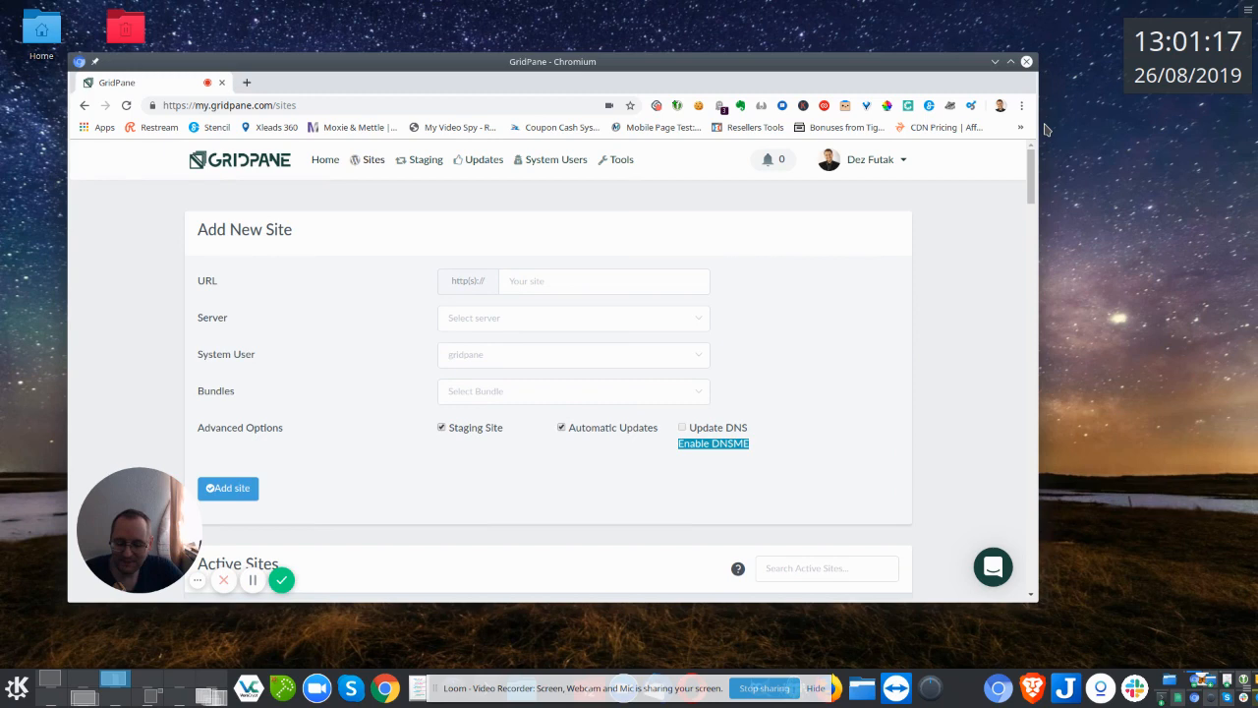
{"action": "left_click_drag", "start_coordinate": [138, 531], "coordinate": [503, 285]}
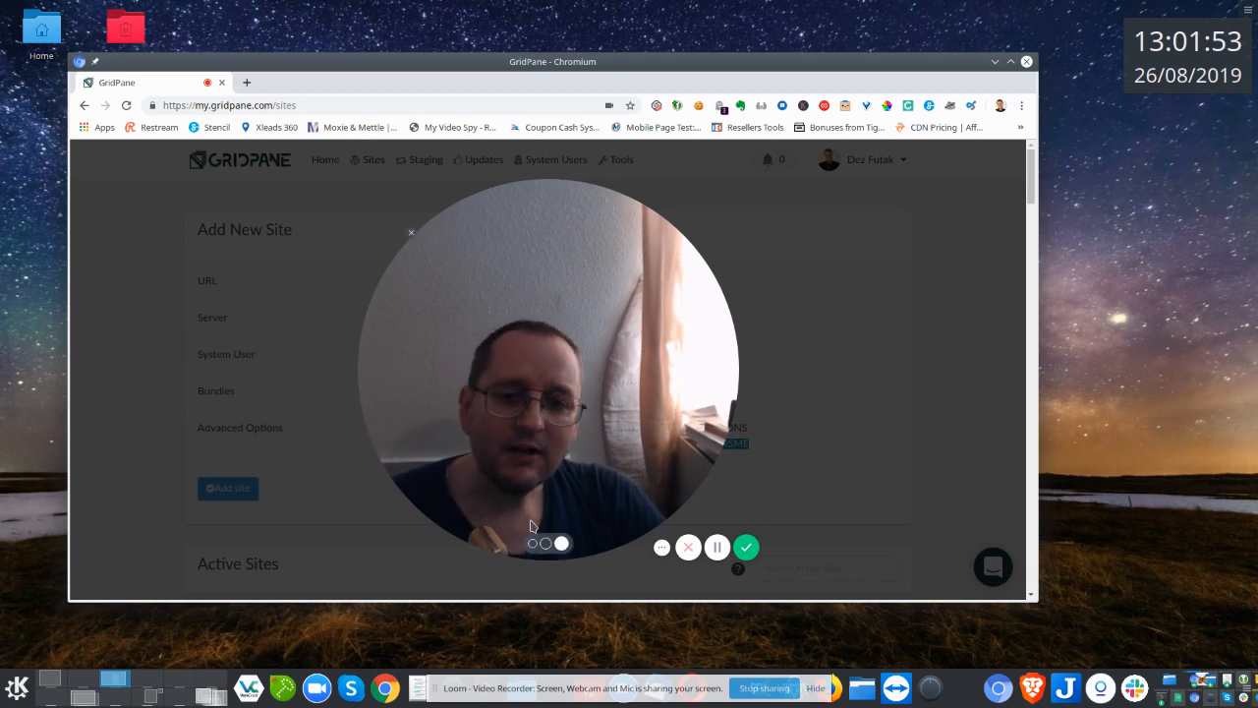
{"action": "left_click", "coordinate": [716, 547]}
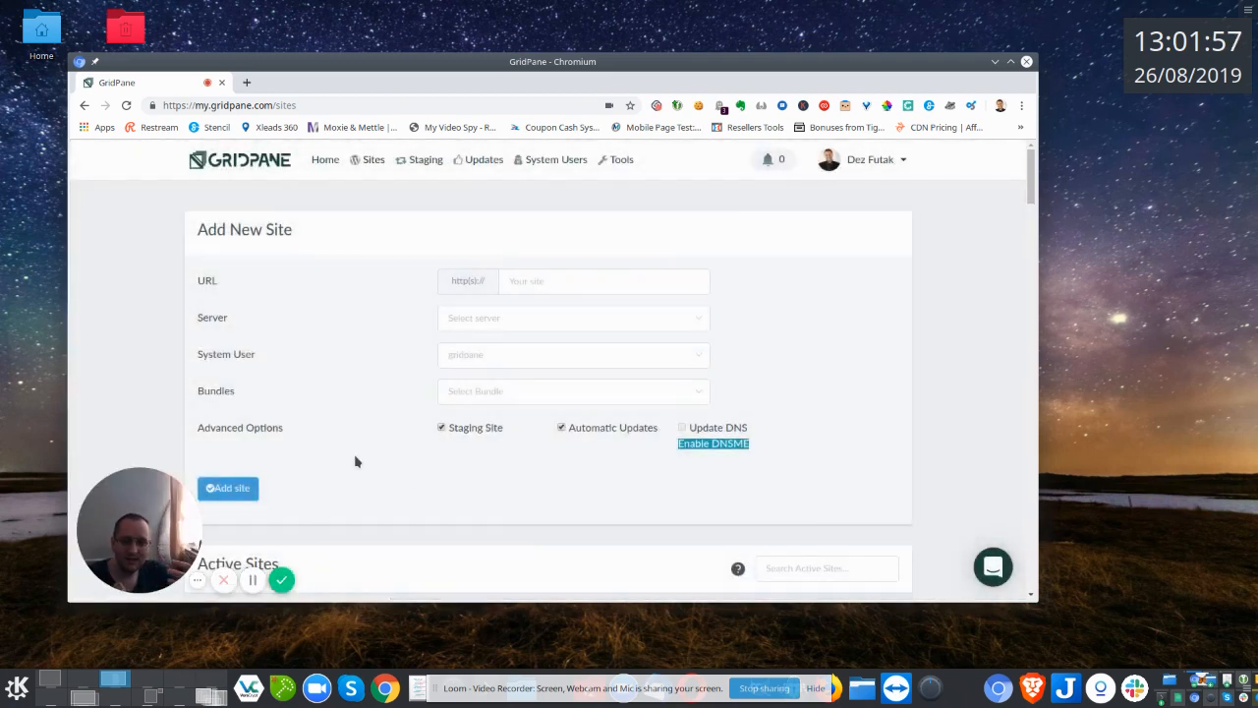
{"action": "mouse_move", "coordinate": [457, 73]}
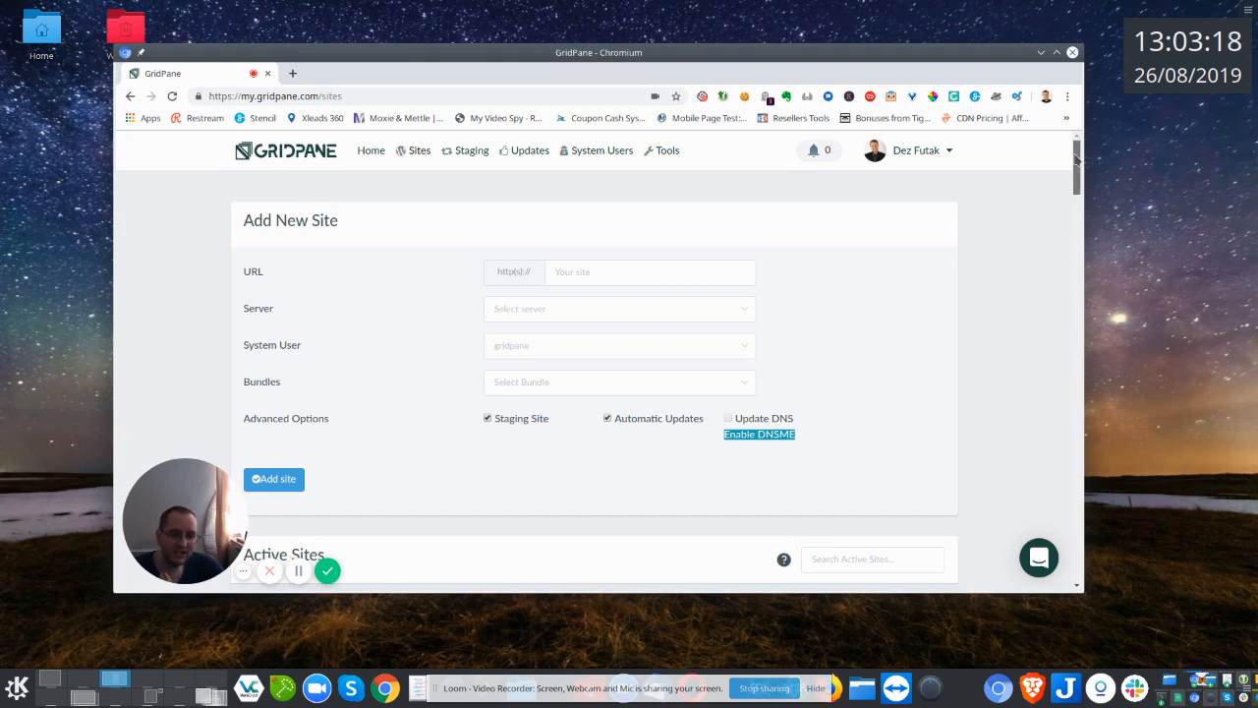
Scroll down the Active Sites table until the dezfutak.com row shows.
{"action": "scroll", "scroll_direction": "down", "scroll_amount": 3}
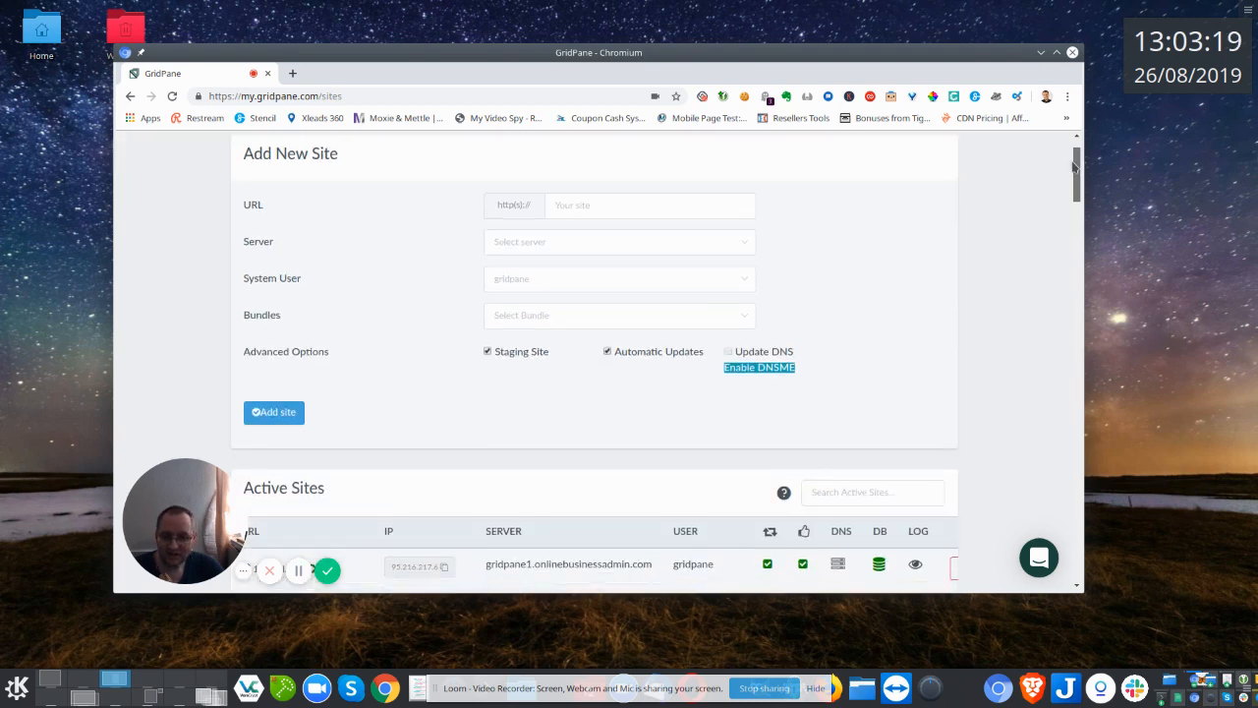
{"action": "scroll", "scroll_direction": "down", "scroll_amount": 3}
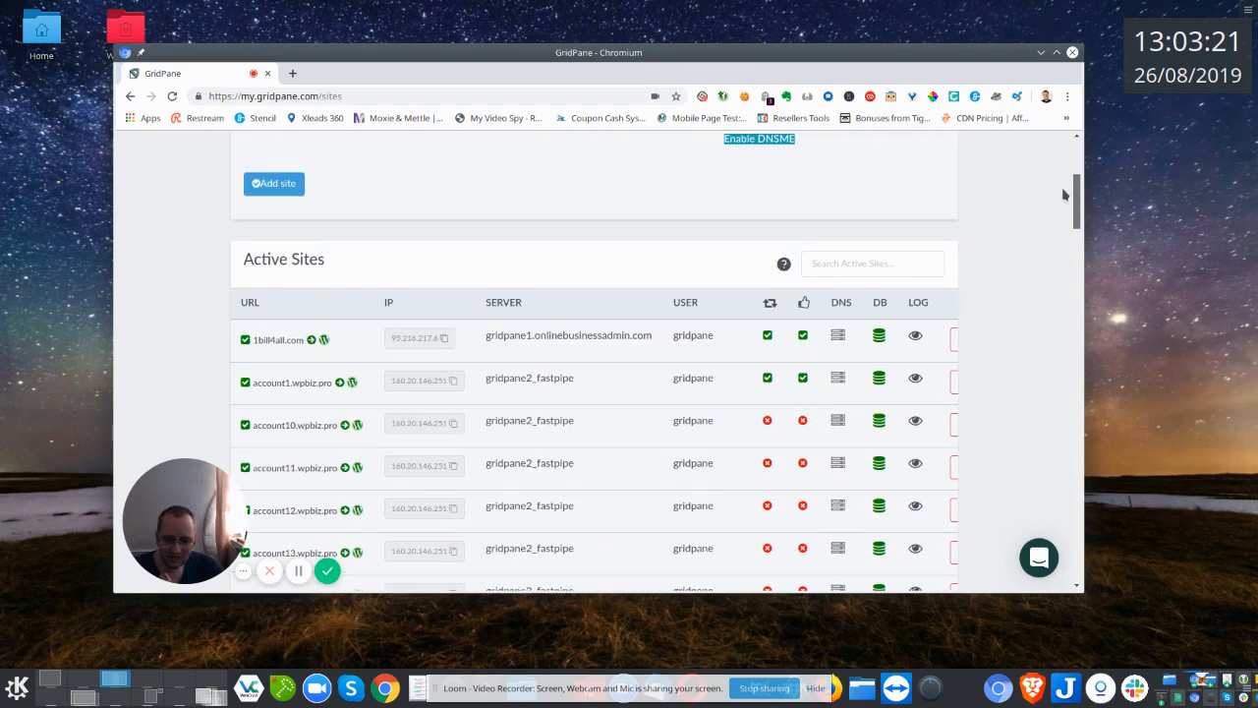
{"action": "scroll", "scroll_direction": "down", "scroll_amount": 3}
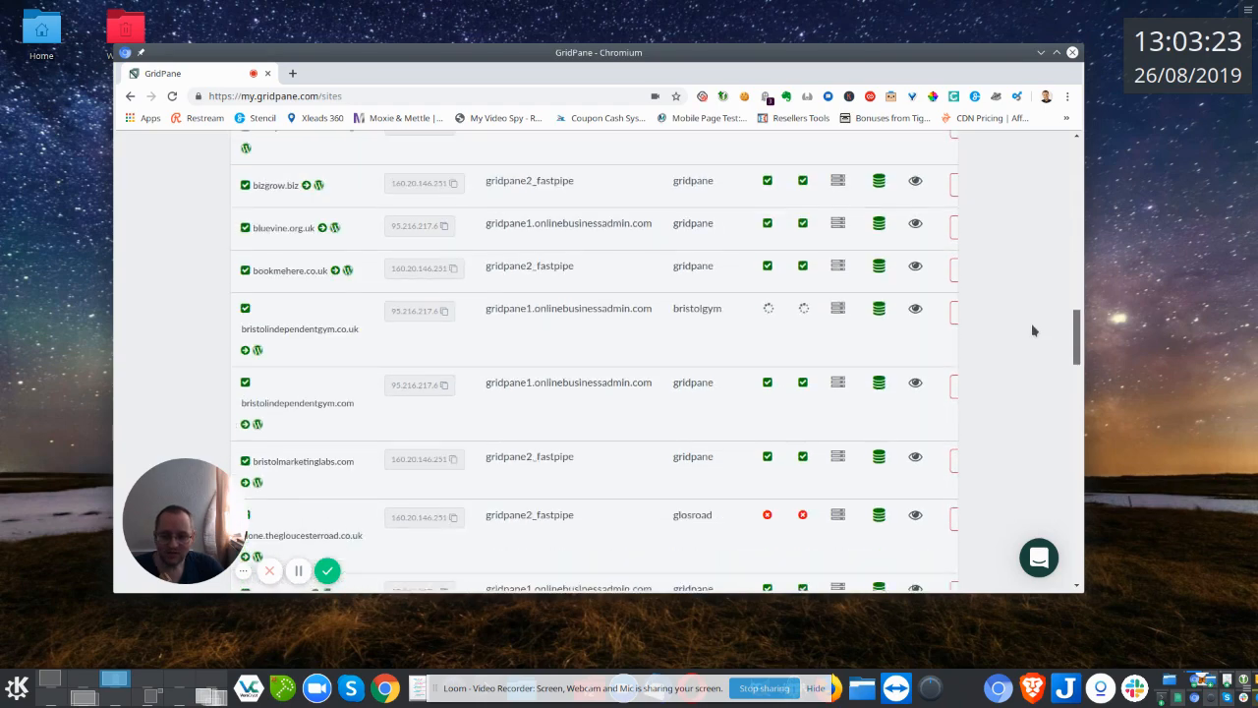
{"action": "scroll", "scroll_direction": "down", "scroll_amount": 3}
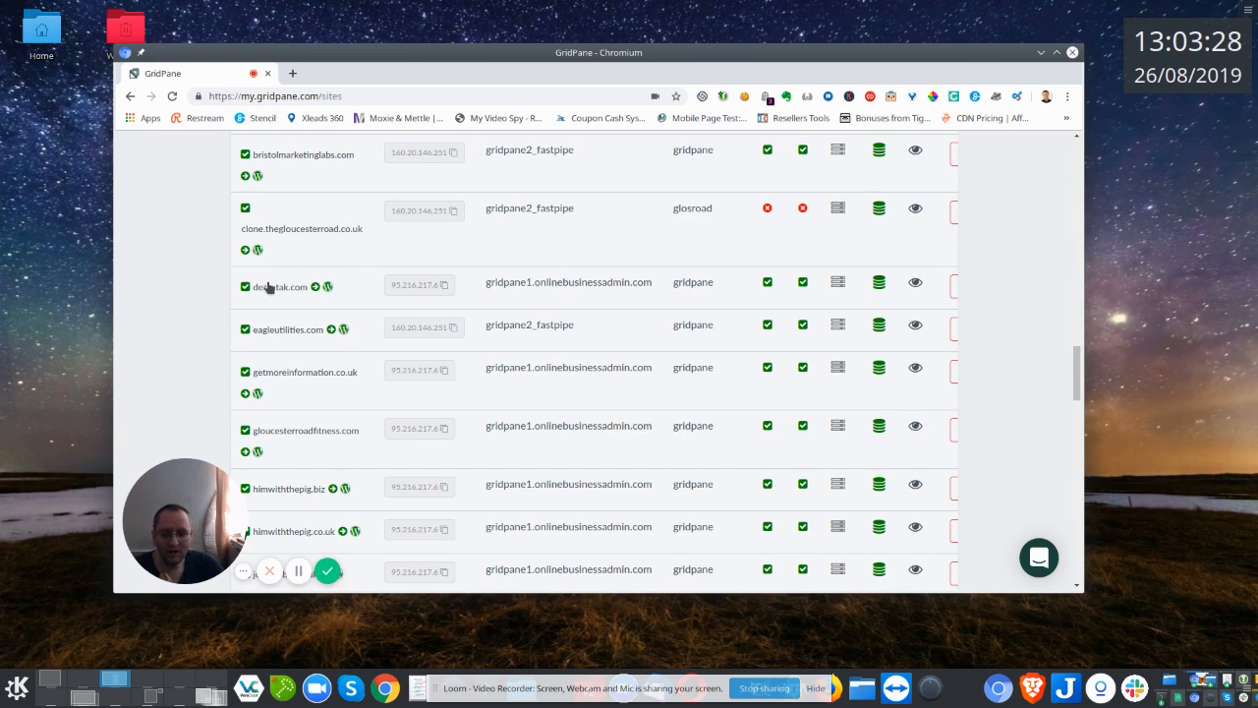
{"action": "mouse_move", "coordinate": [285, 288]}
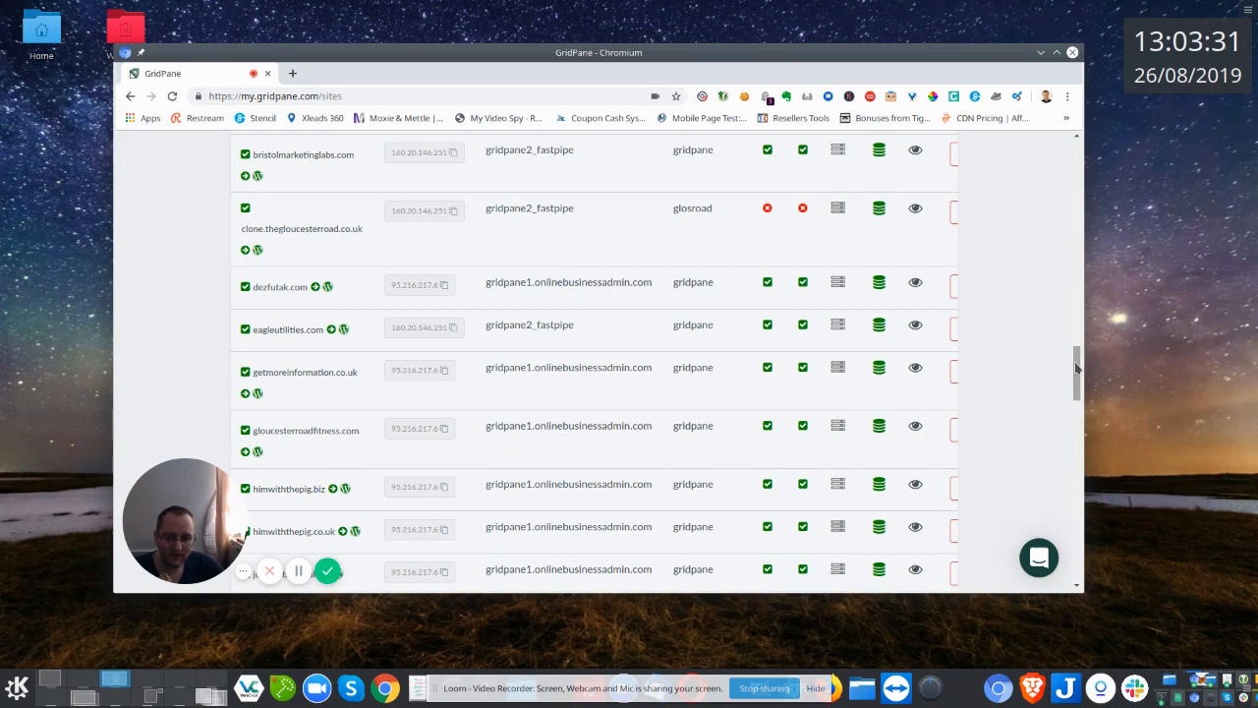
{"action": "scroll", "scroll_direction": "down", "scroll_amount": 3}
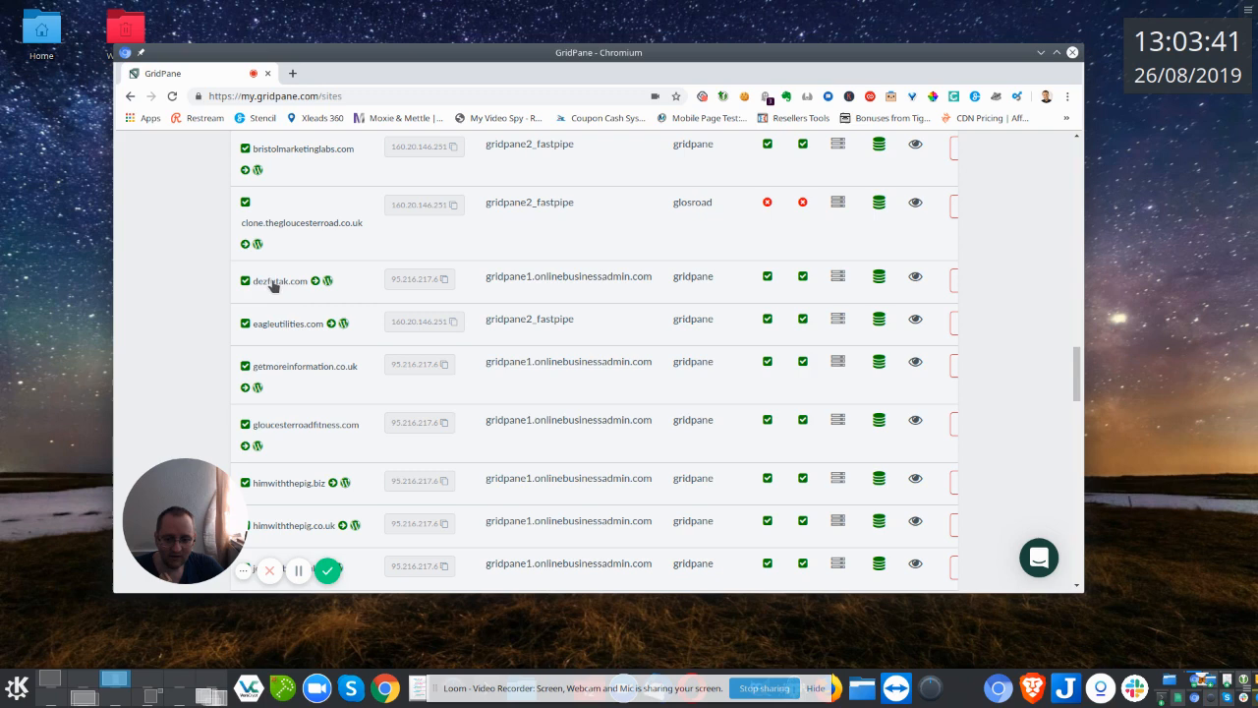
Open dezfutak.com's configuration and its Switch PHP Version dialog, currently at 7.3.
{"action": "left_click", "coordinate": [279, 280]}
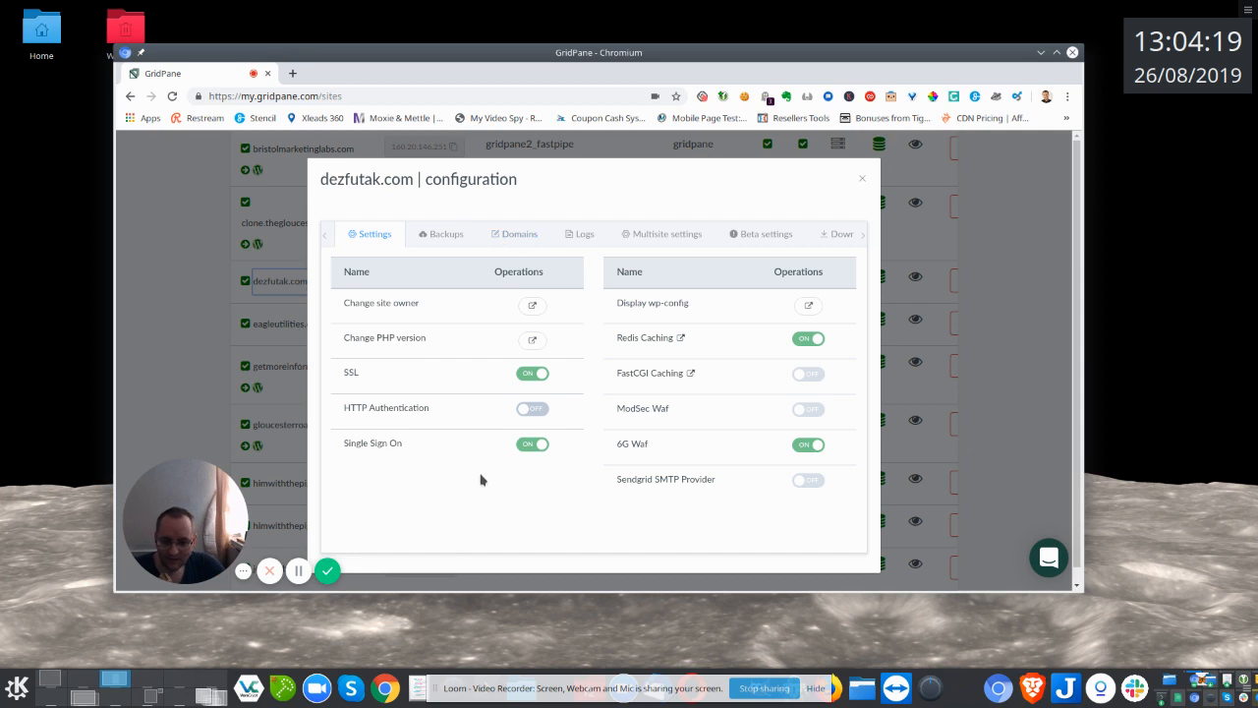
{"action": "mouse_move", "coordinate": [344, 382]}
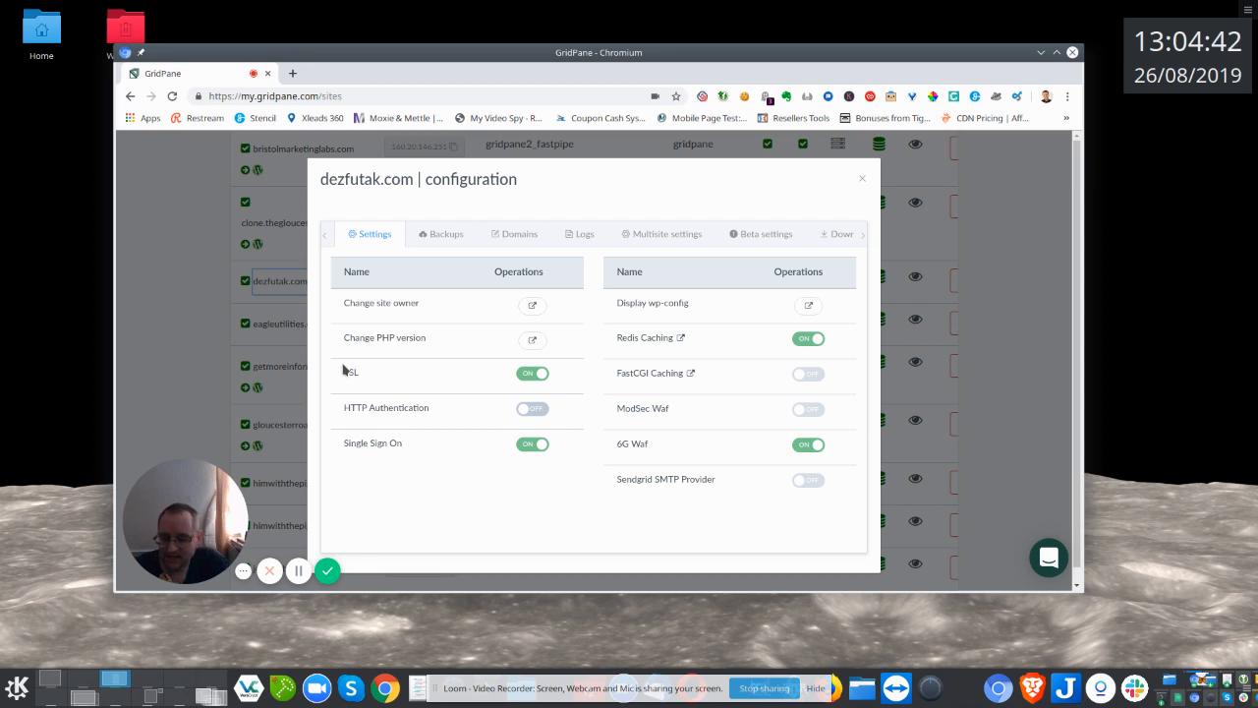
{"action": "mouse_move", "coordinate": [401, 355]}
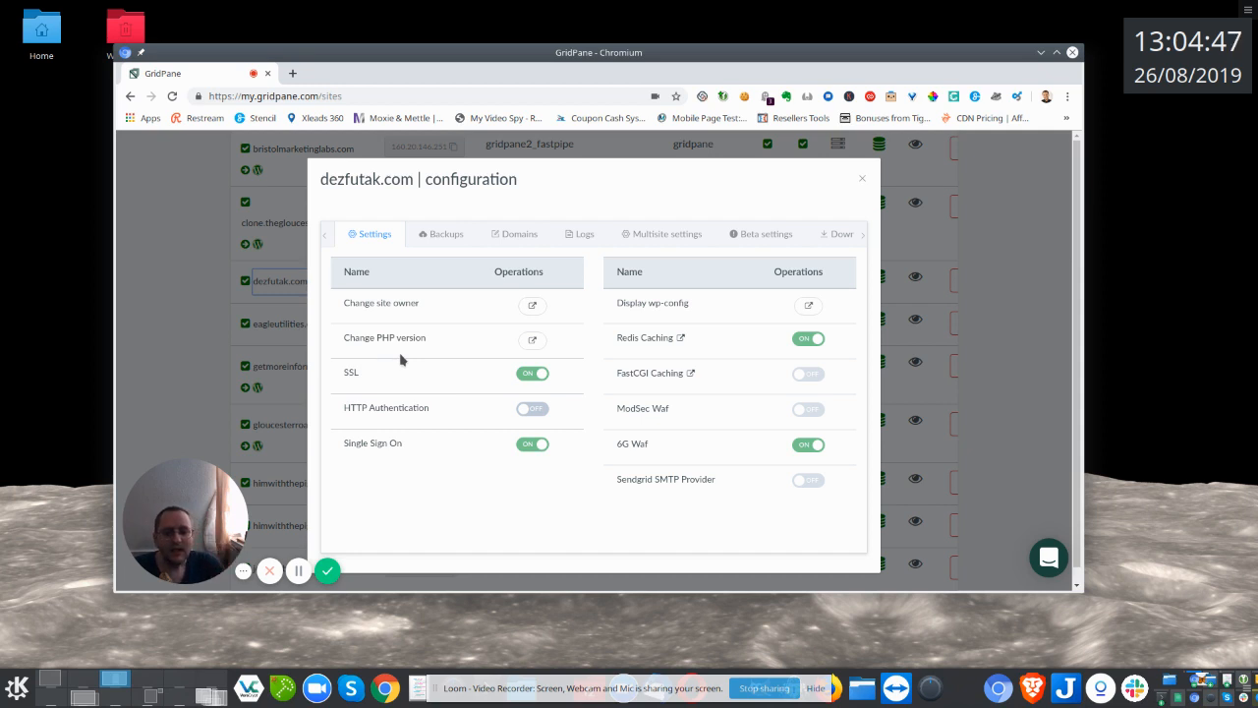
{"action": "left_click", "coordinate": [532, 339]}
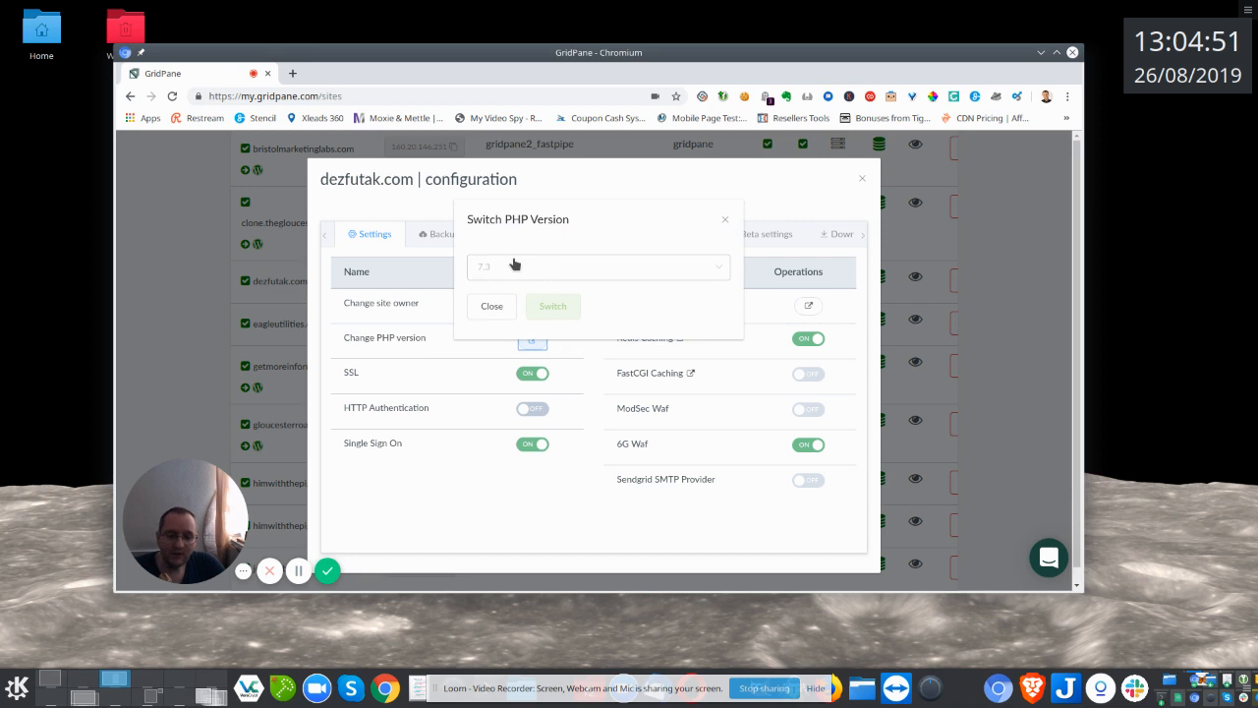
Check the PHP version list (7.2, 7.1) without changing from 7.3.
{"action": "left_click", "coordinate": [598, 266]}
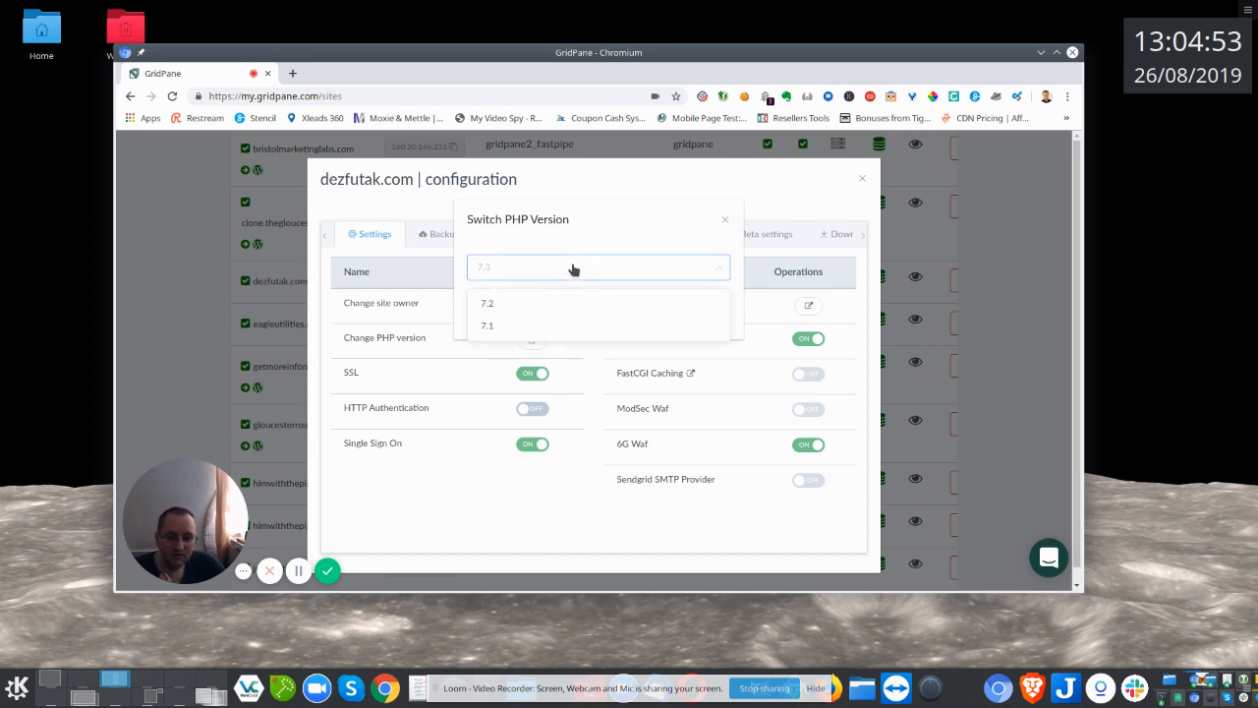
{"action": "left_click", "coordinate": [599, 267]}
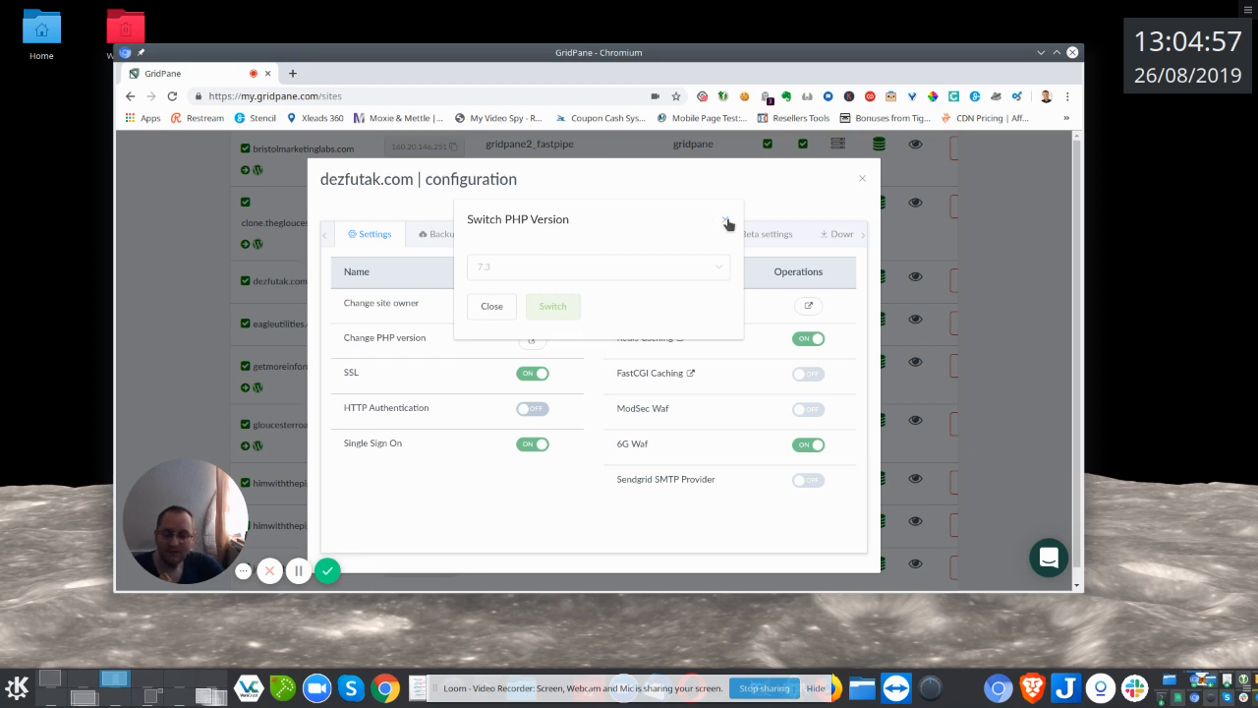
{"action": "mouse_move", "coordinate": [725, 220]}
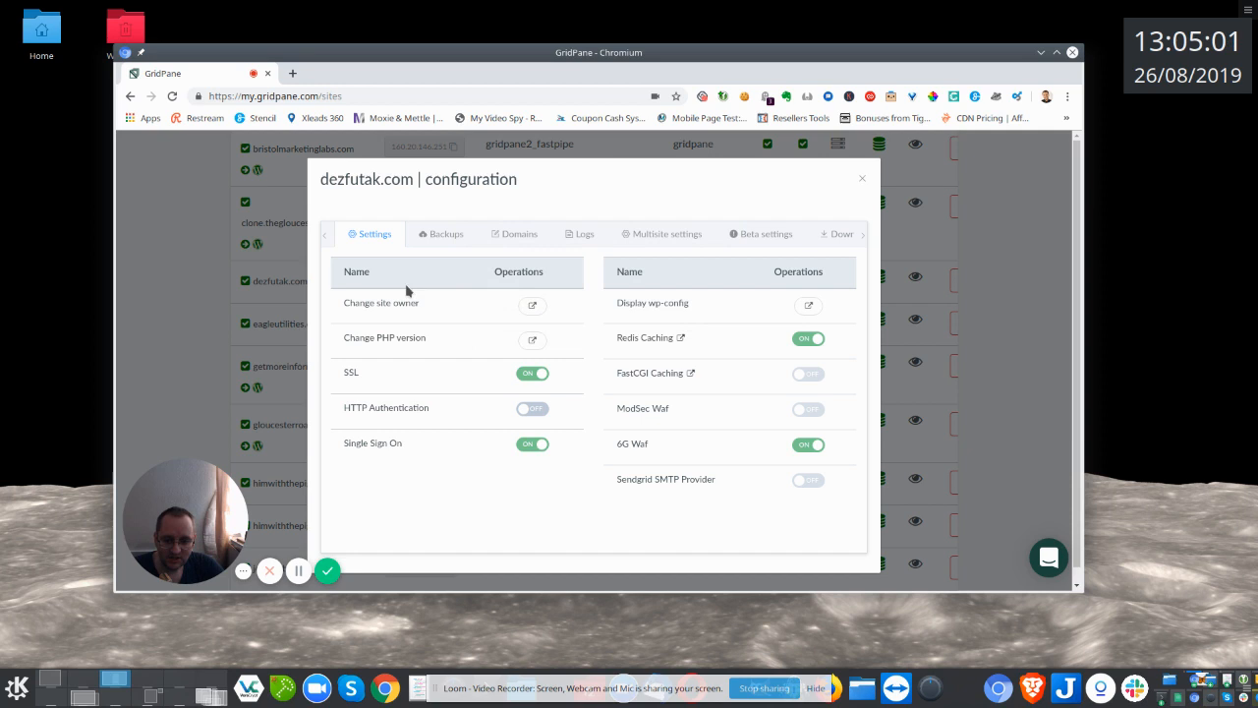
{"action": "mouse_move", "coordinate": [743, 452]}
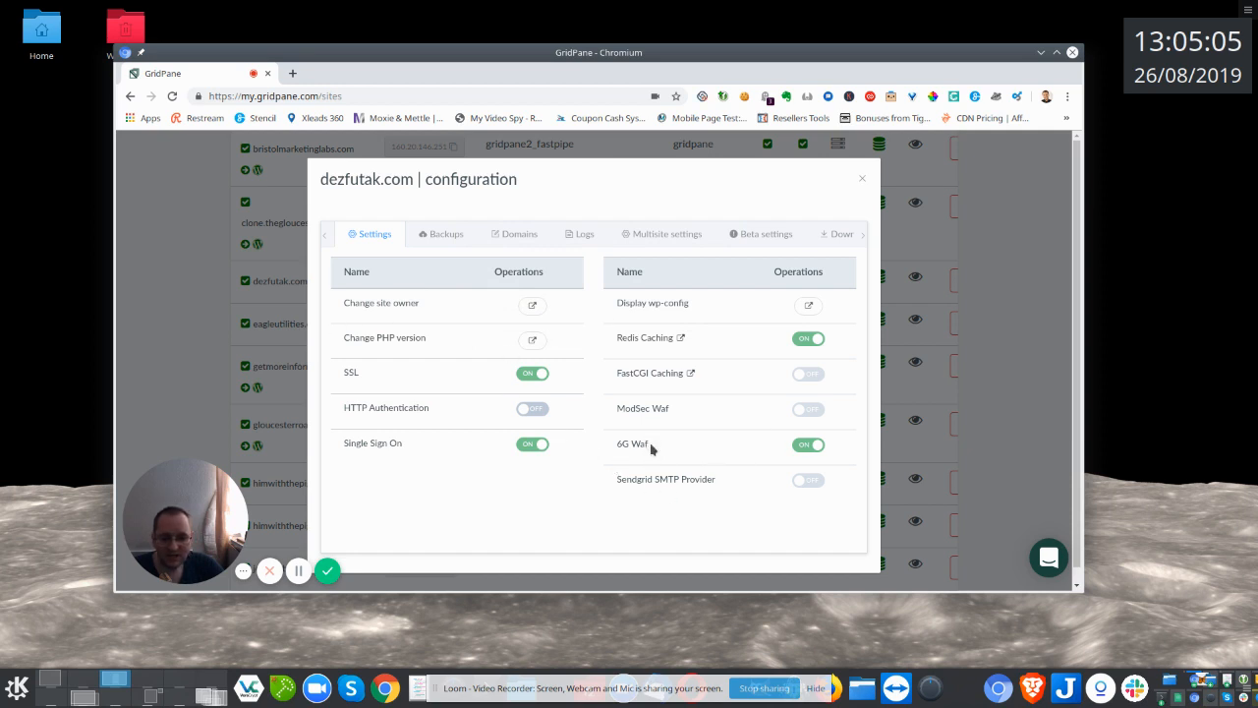
{"action": "double_click", "coordinate": [628, 445]}
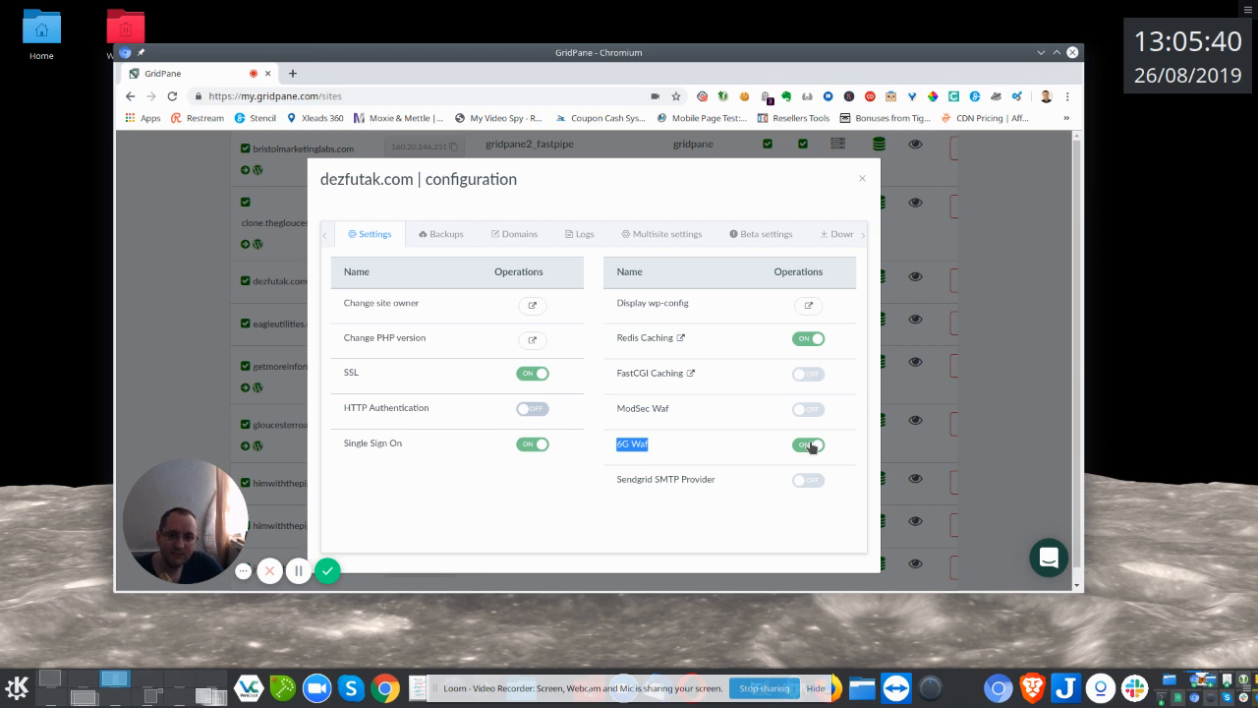
{"action": "mouse_move", "coordinate": [748, 457]}
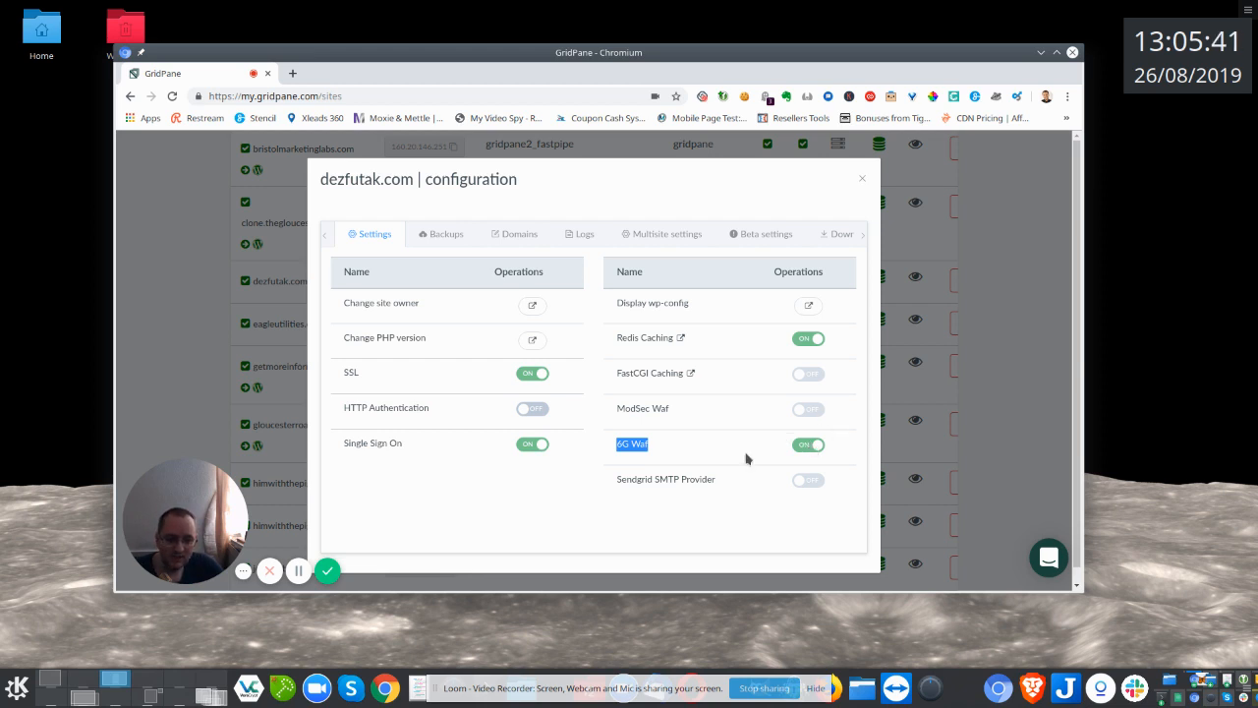
{"action": "mouse_move", "coordinate": [644, 341]}
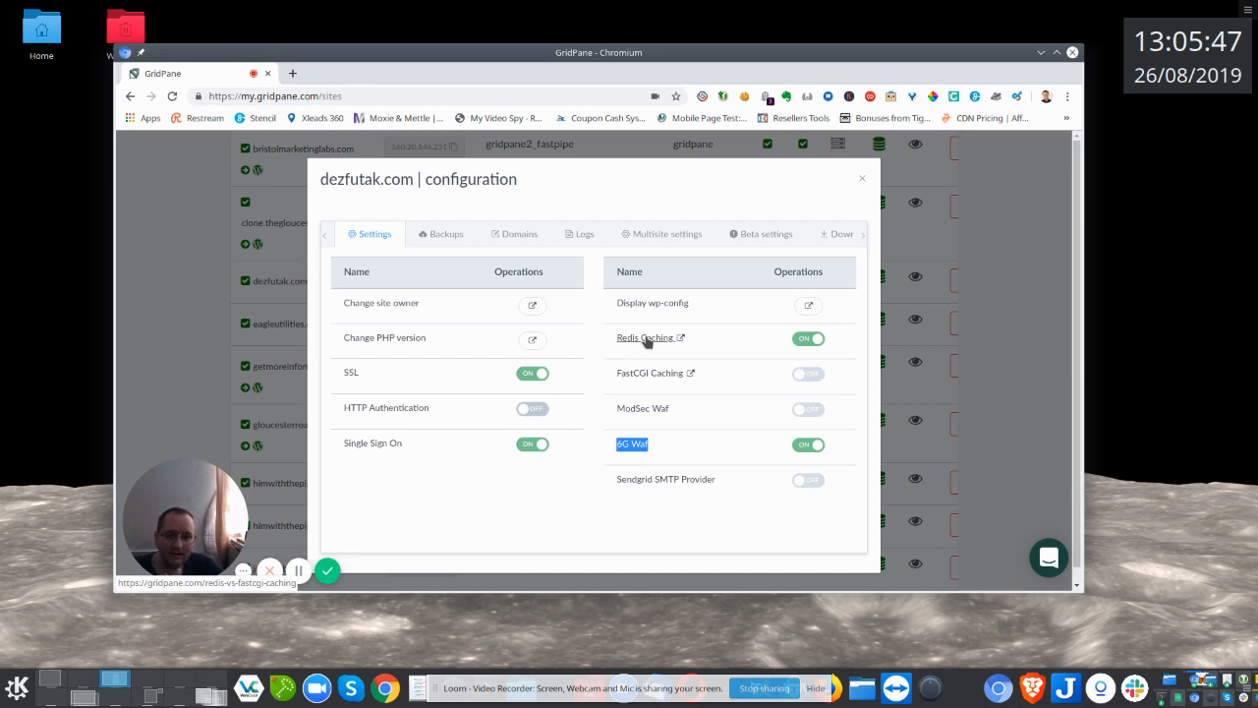
{"action": "mouse_move", "coordinate": [568, 361]}
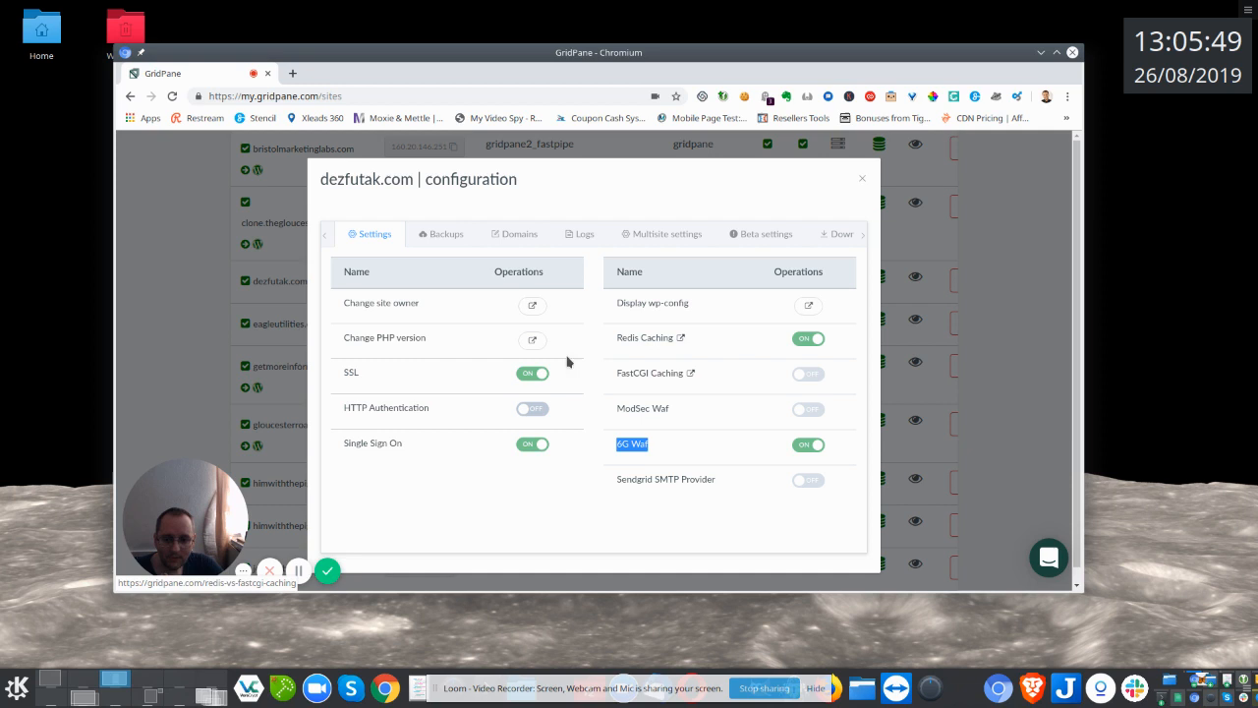
{"action": "mouse_move", "coordinate": [443, 322]}
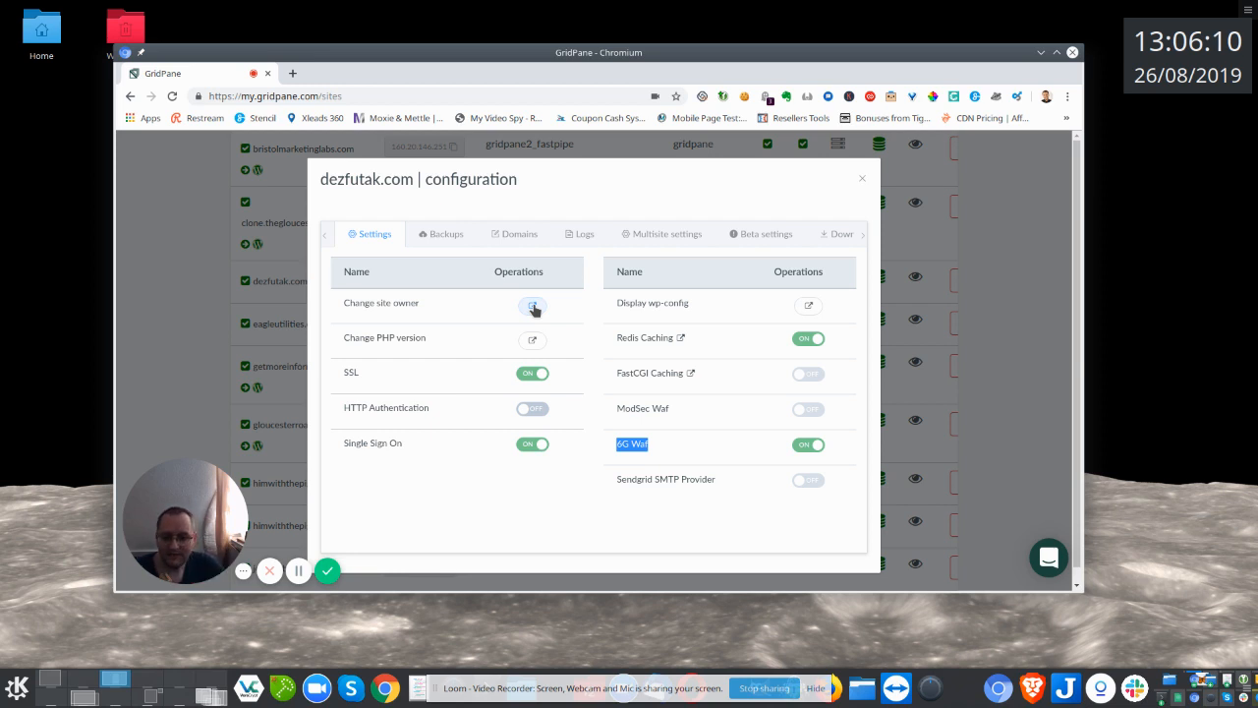
{"action": "mouse_move", "coordinate": [446, 234]}
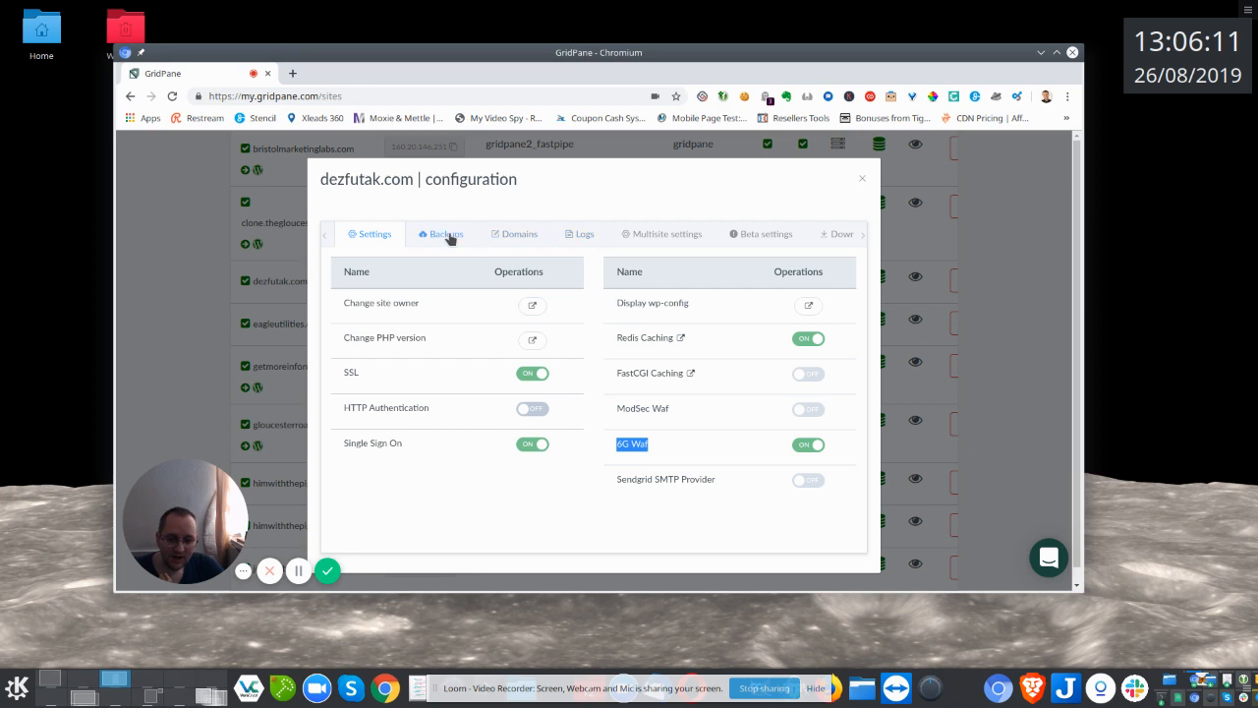
{"action": "left_click", "coordinate": [446, 234]}
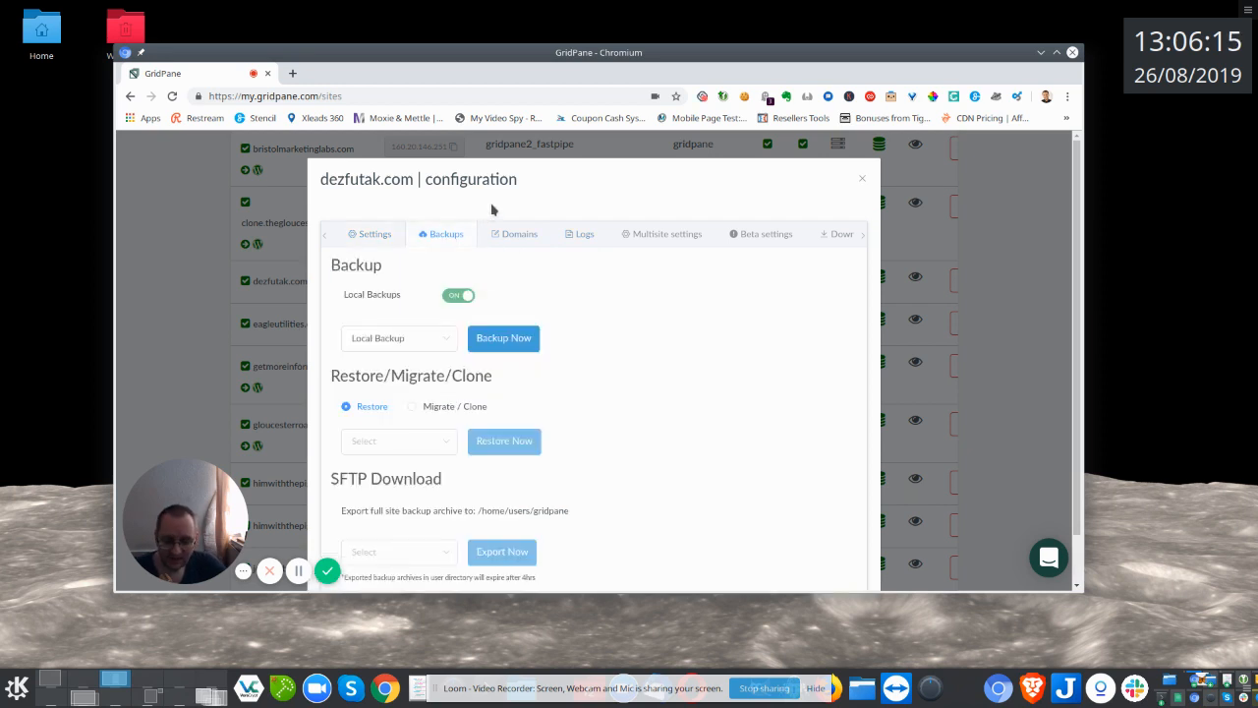
{"action": "mouse_move", "coordinate": [435, 343]}
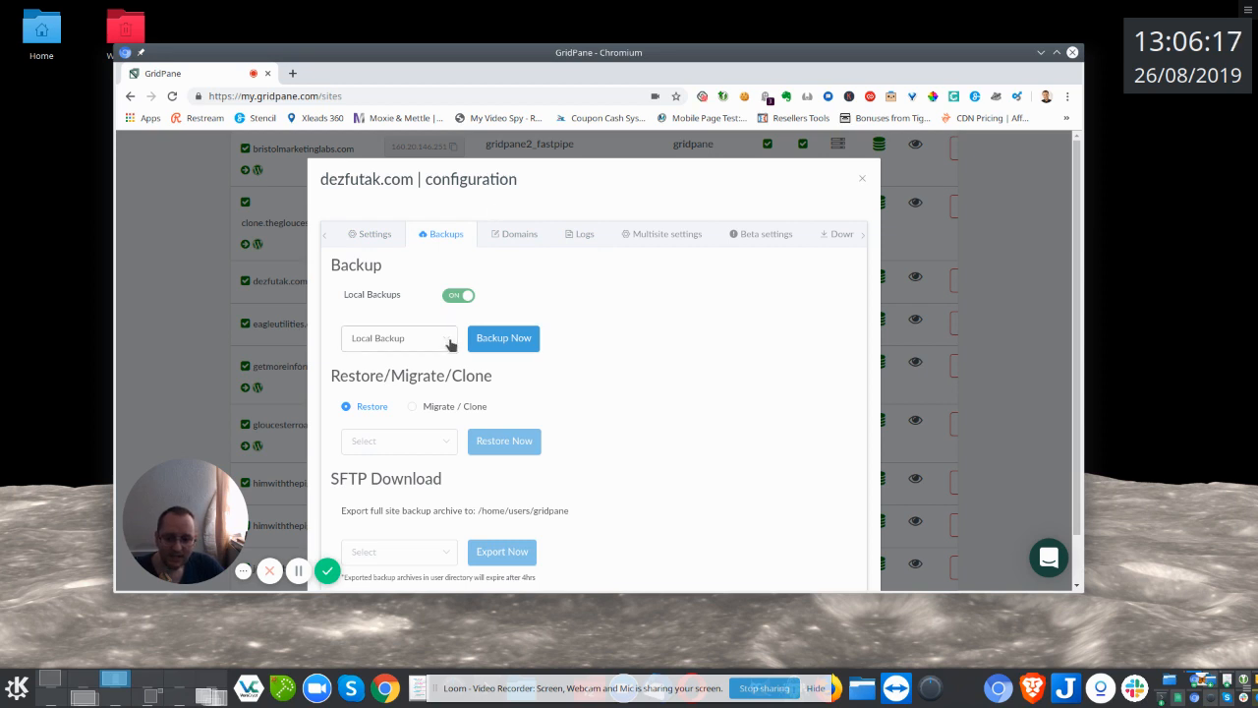
{"action": "mouse_move", "coordinate": [565, 353]}
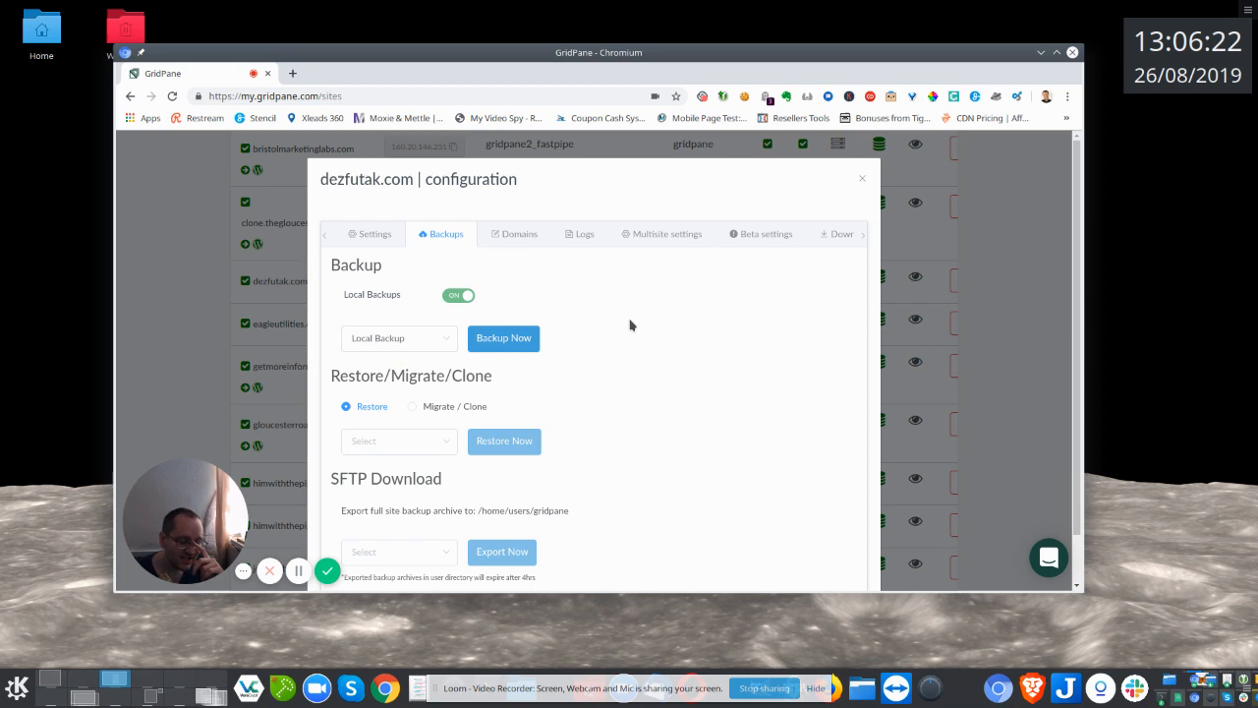
{"action": "mouse_move", "coordinate": [749, 287]}
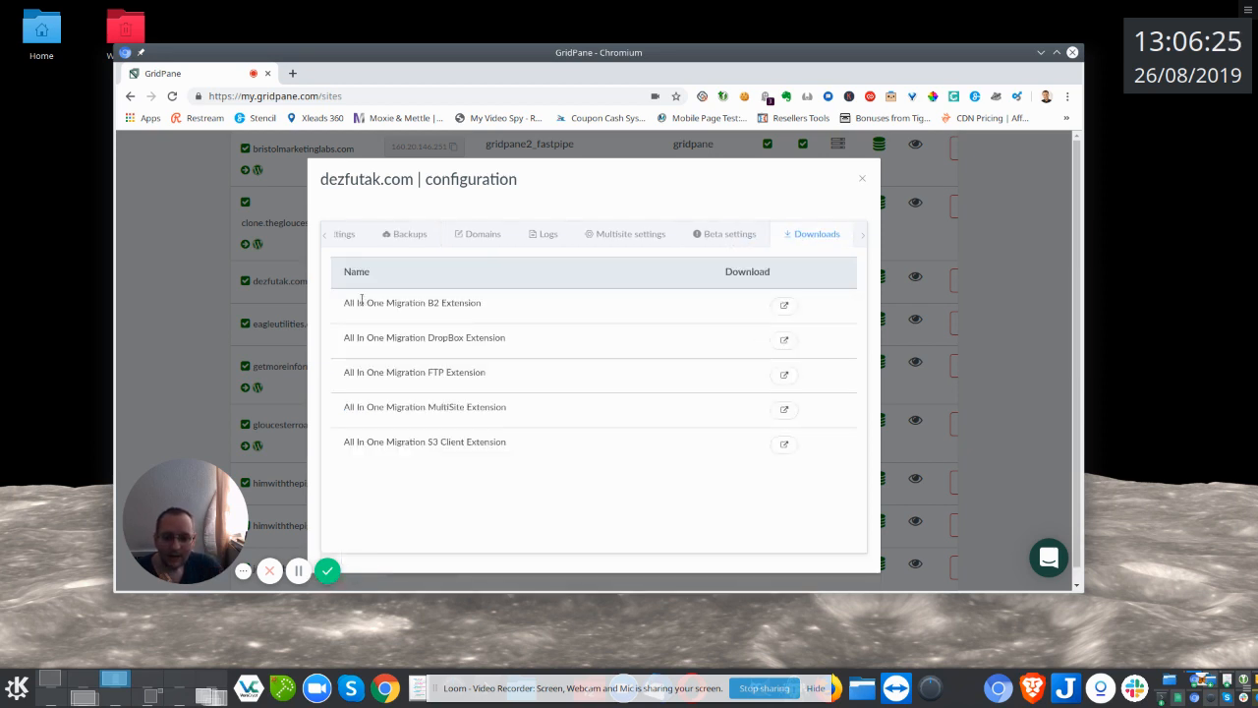
{"action": "mouse_move", "coordinate": [410, 337]}
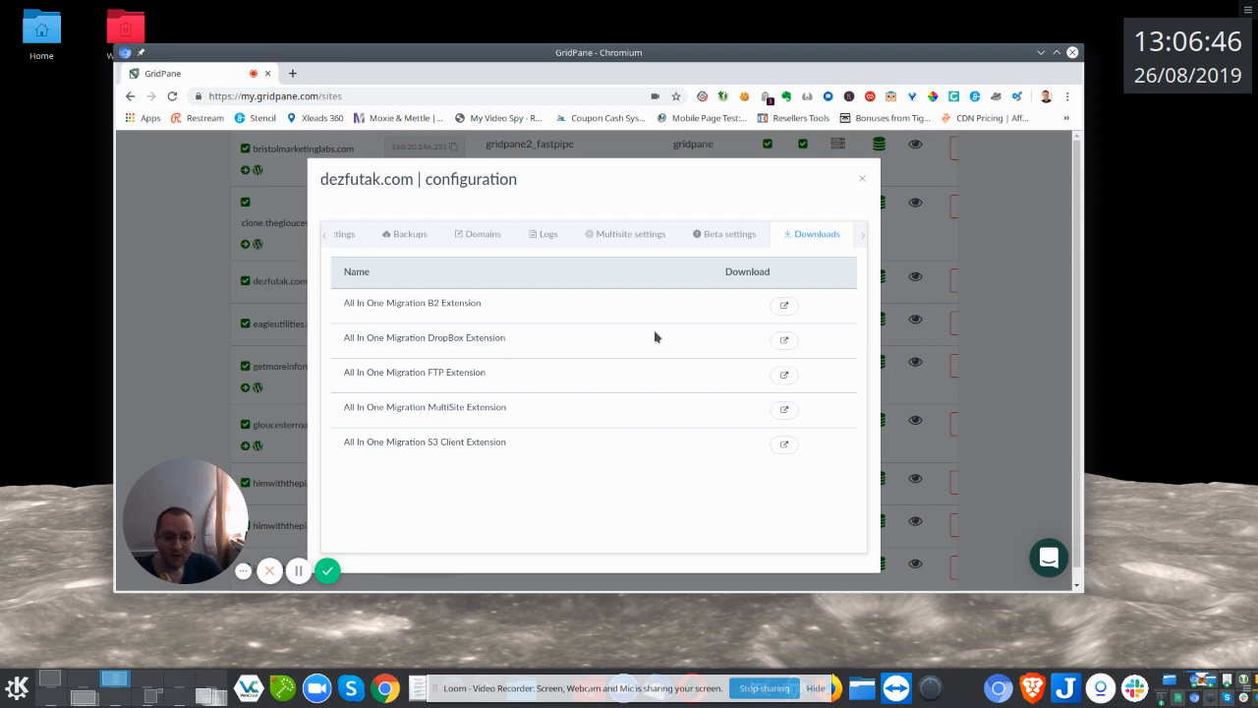
Review the five All In One Migration extensions listed on the Downloads tab.
{"action": "double_click", "coordinate": [452, 407]}
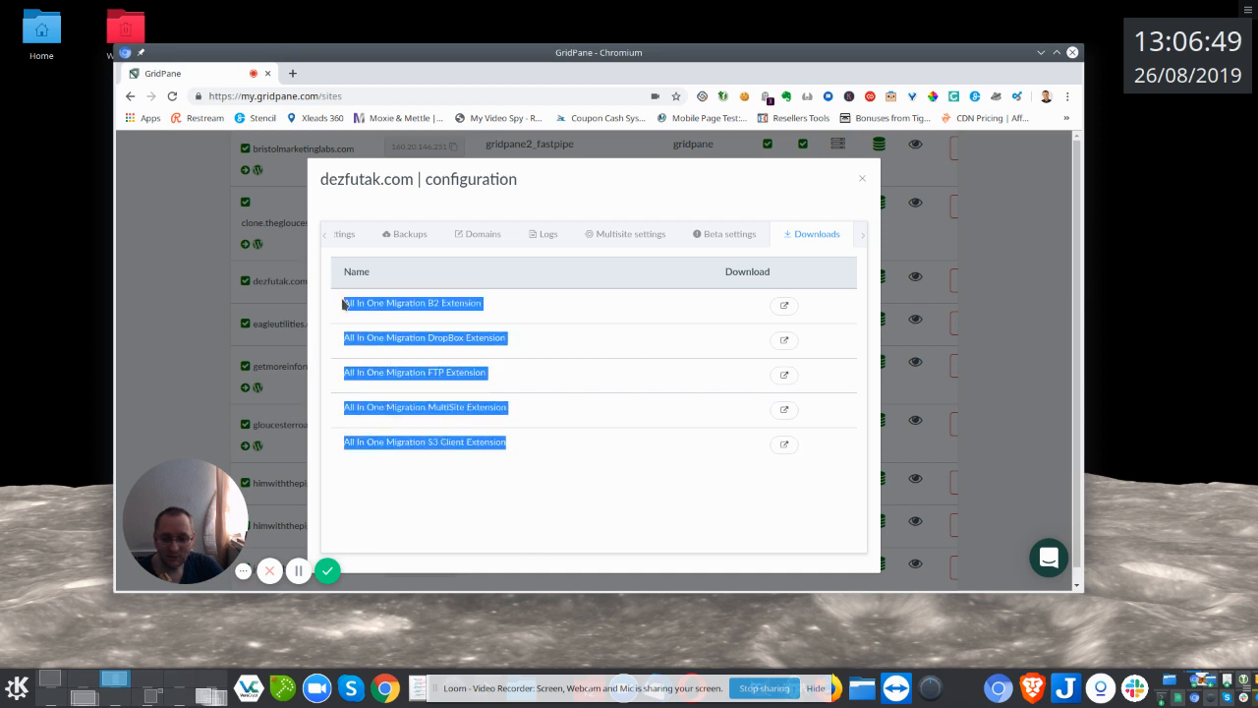
{"action": "left_click", "coordinate": [633, 491]}
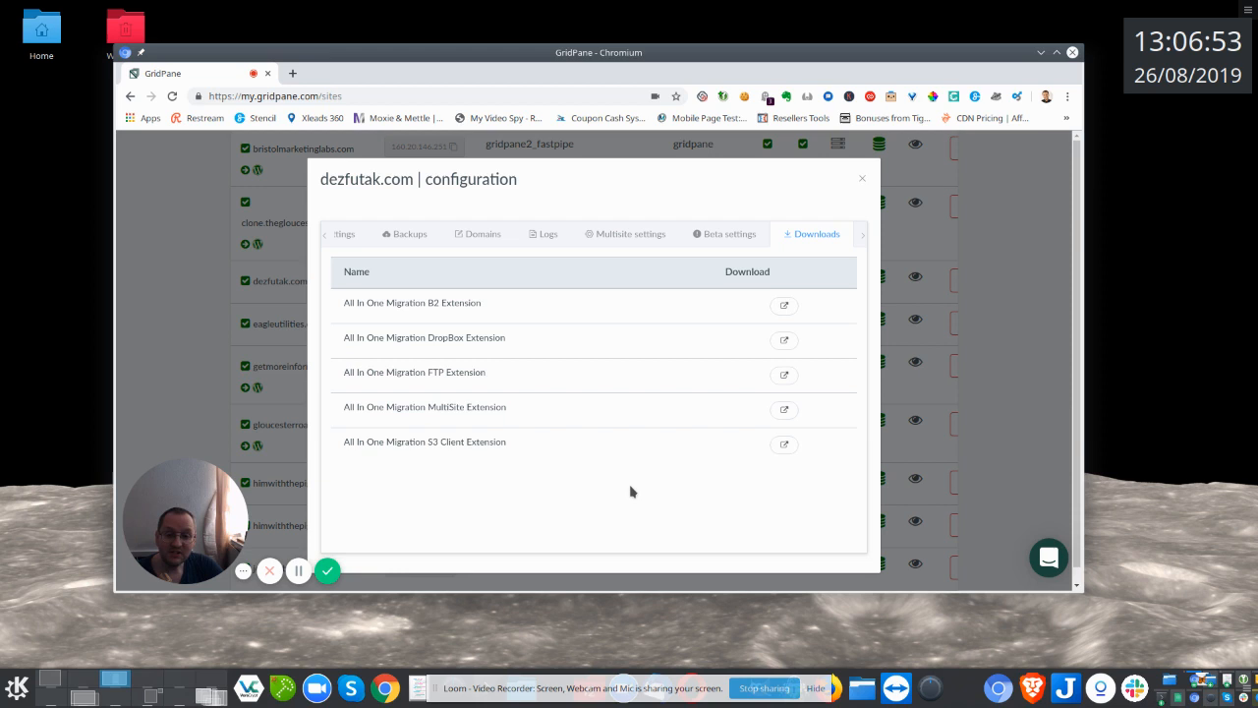
{"action": "mouse_move", "coordinate": [504, 329]}
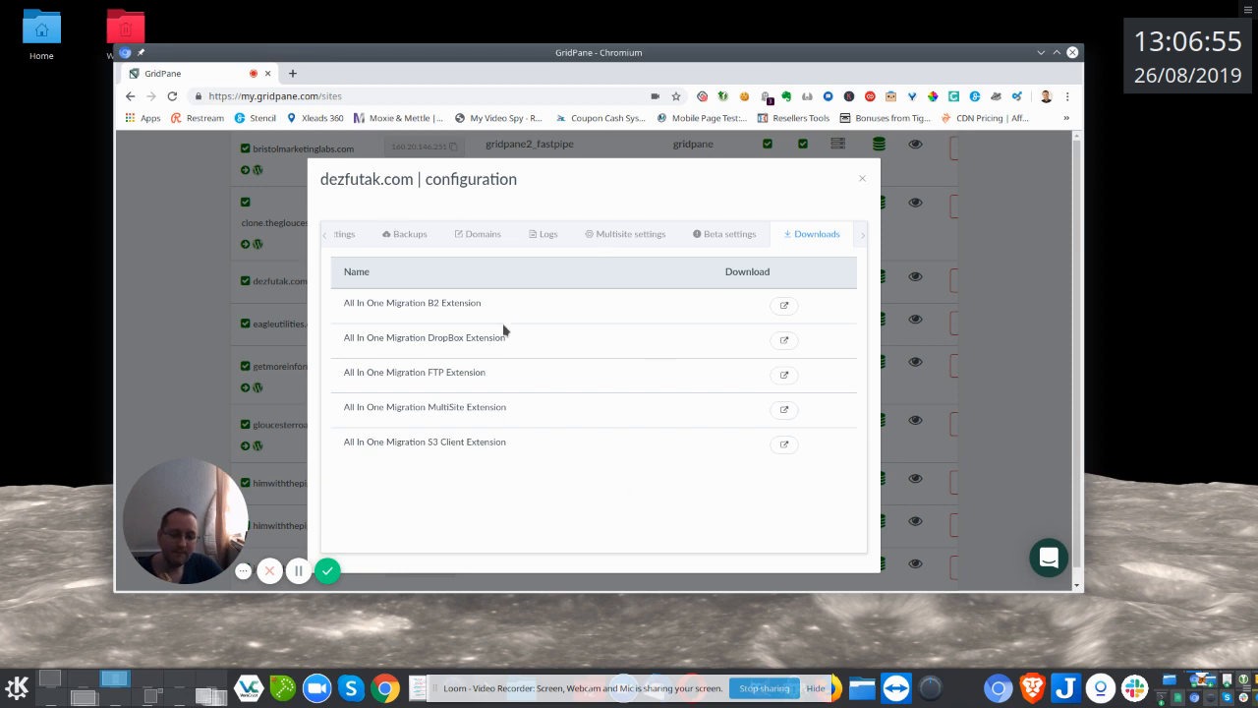
{"action": "mouse_move", "coordinate": [352, 399]}
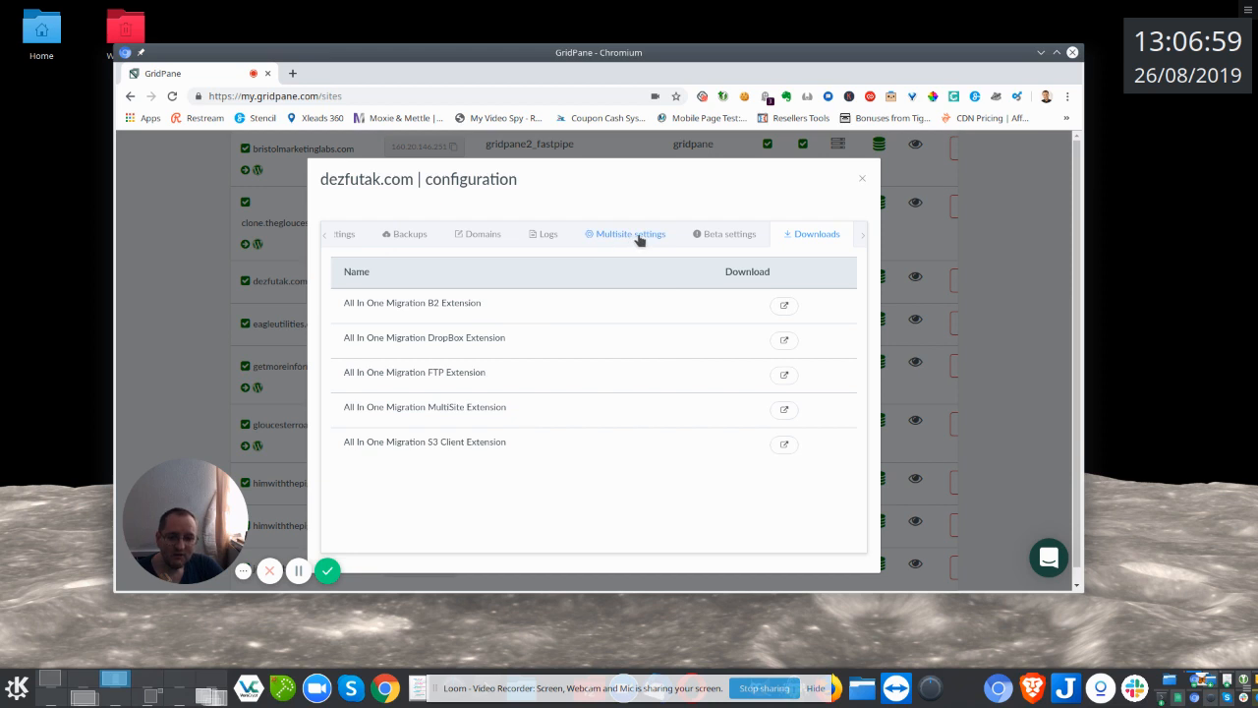
Show dezfutak.com's Multisite tab, with sub-directory and subdomain multisite both off.
{"action": "left_click", "coordinate": [631, 234]}
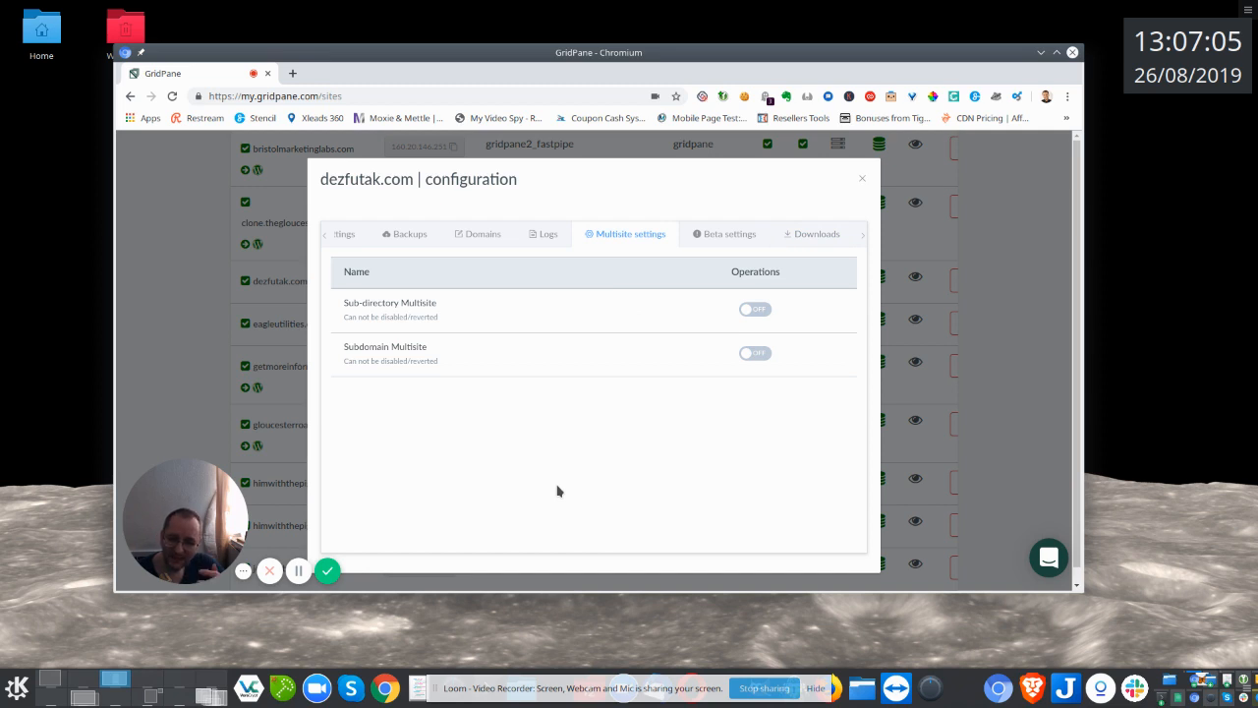
{"action": "mouse_move", "coordinate": [754, 462]}
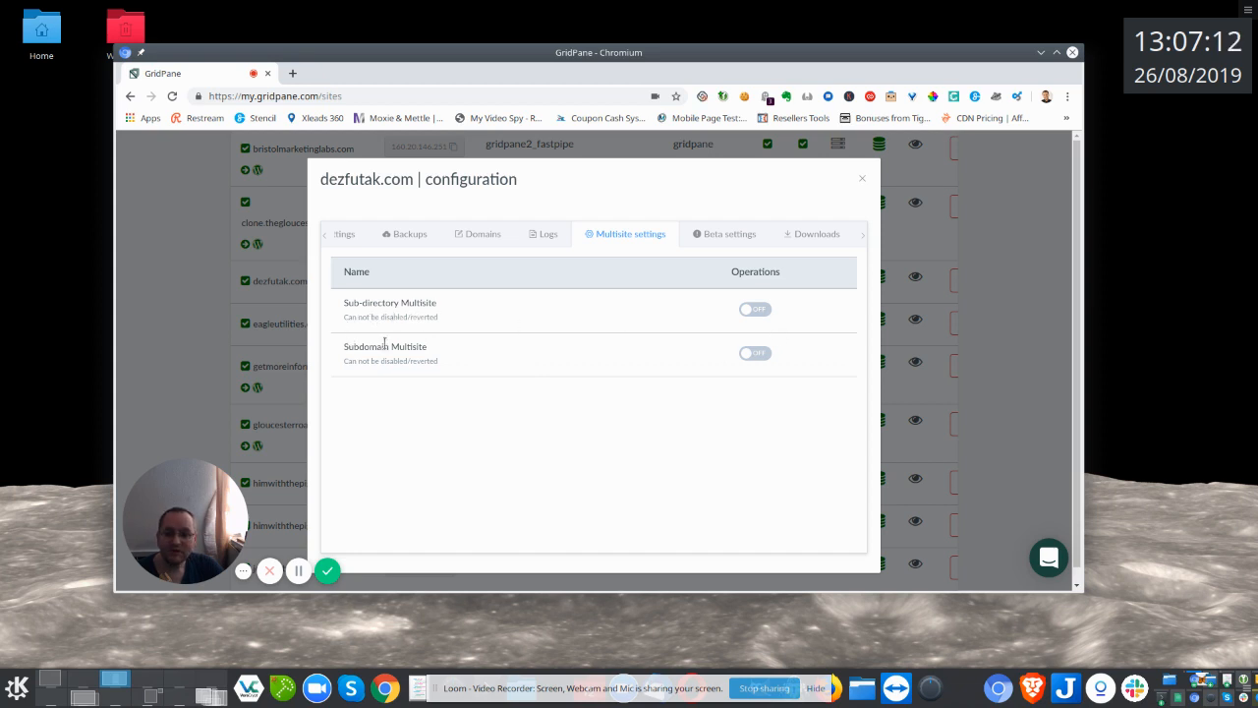
{"action": "mouse_move", "coordinate": [526, 361]}
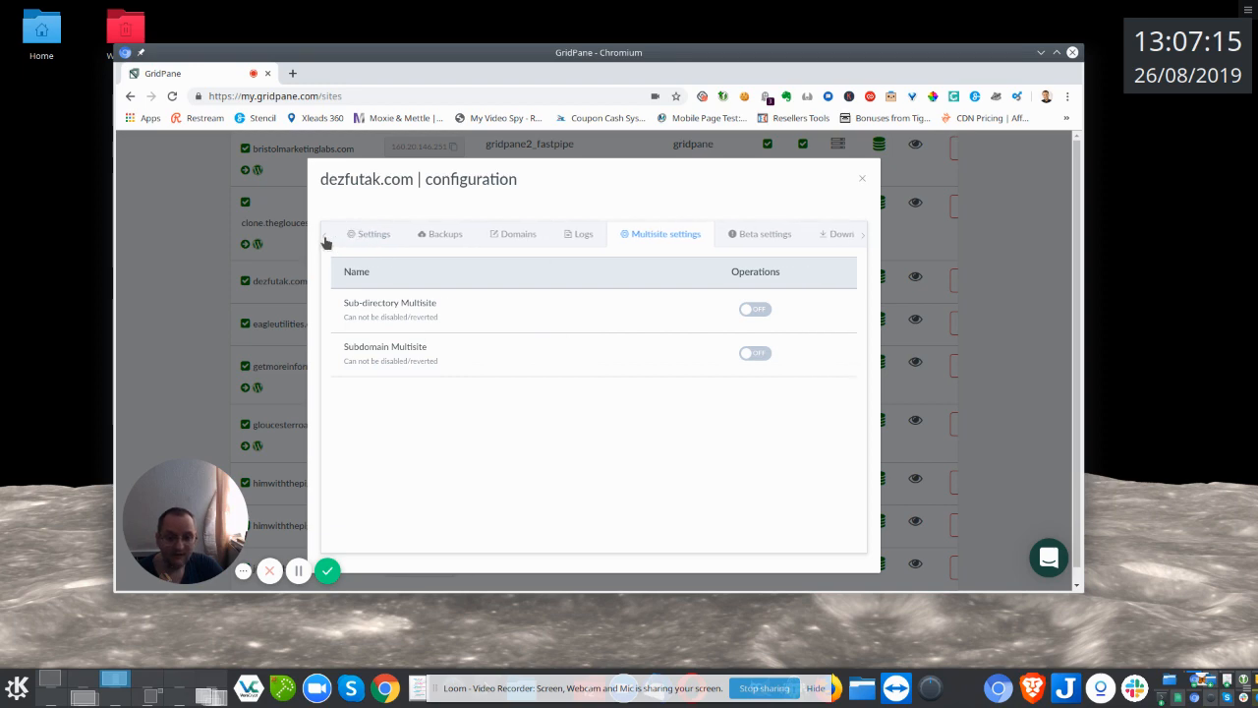
Return to the Settings tab and close the dezfutak.com configuration dialog.
{"action": "left_click", "coordinate": [373, 234]}
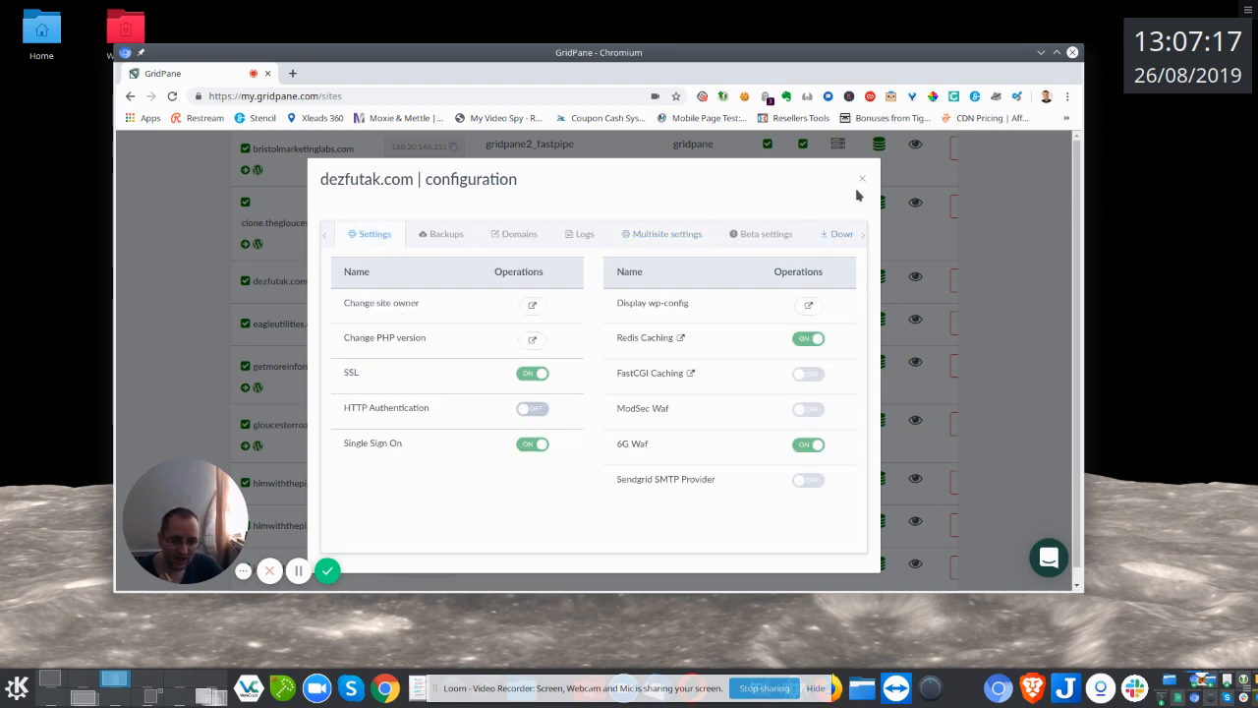
{"action": "left_click", "coordinate": [861, 177]}
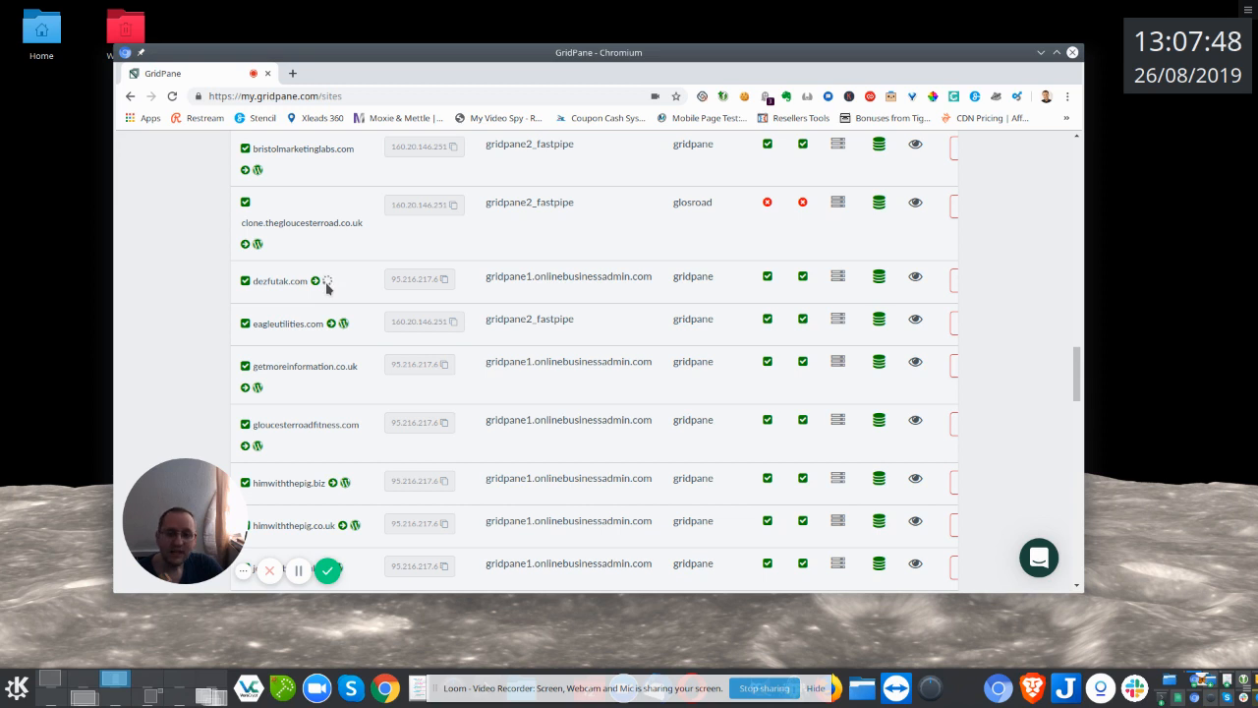
Sign in to dezfutak.com via its WordPress icon, then reach /wp-admin.
{"action": "left_click", "coordinate": [316, 280]}
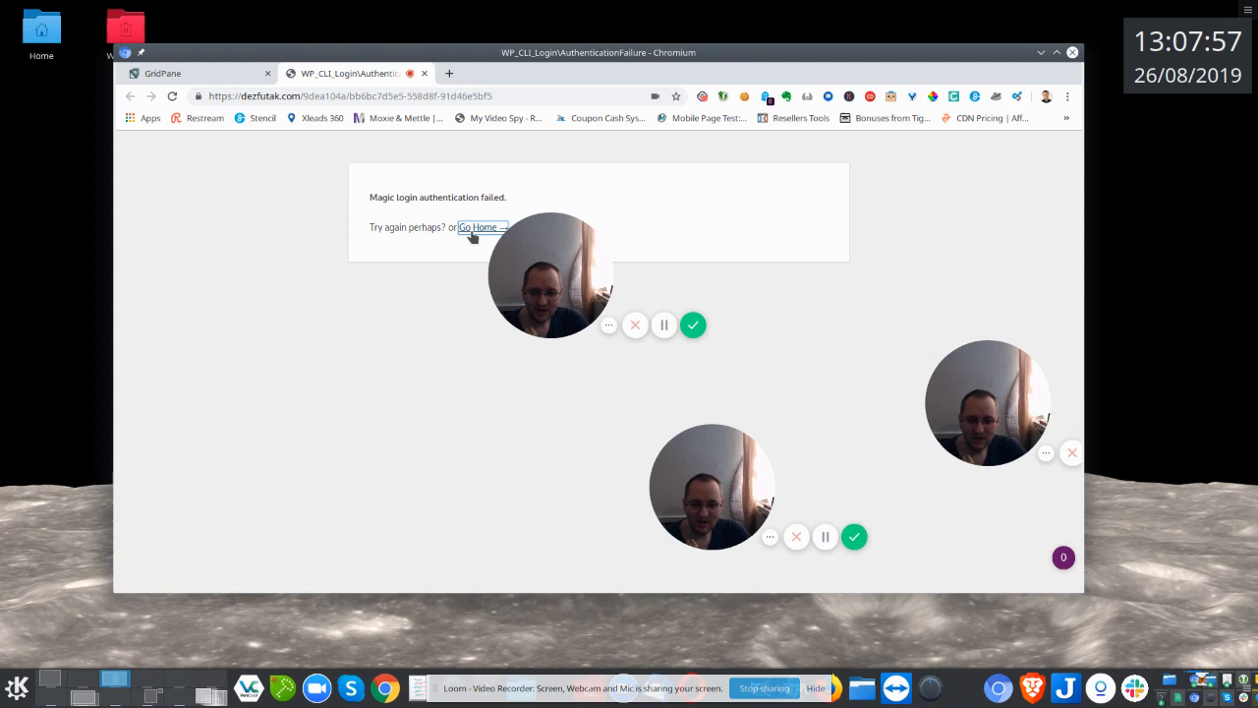
{"action": "left_click", "coordinate": [477, 227]}
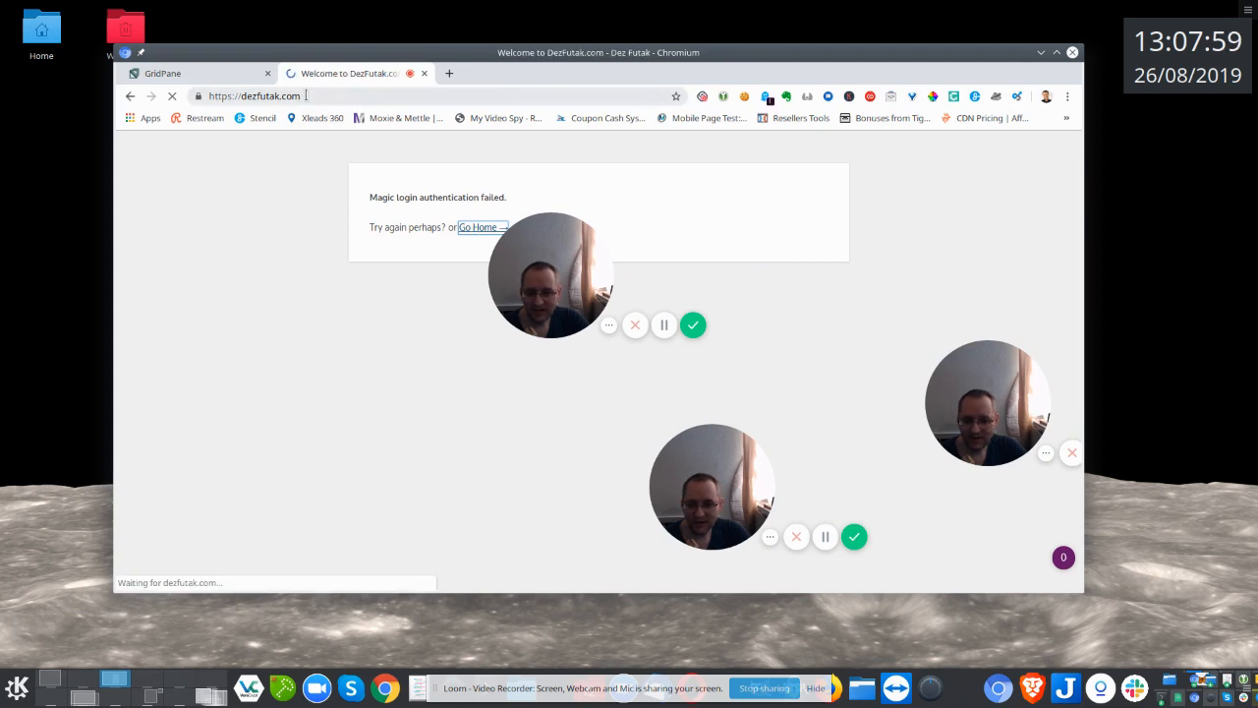
{"action": "left_click", "coordinate": [477, 227]}
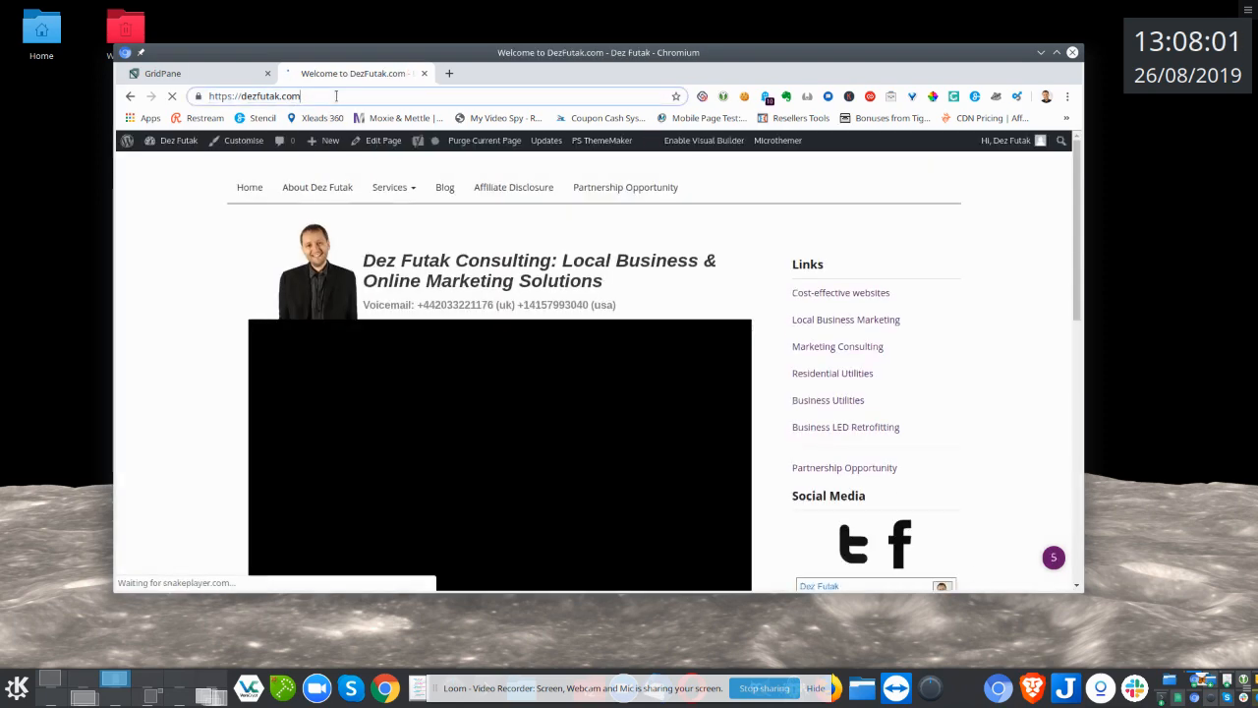
{"action": "type", "text": "/wp-admin"}
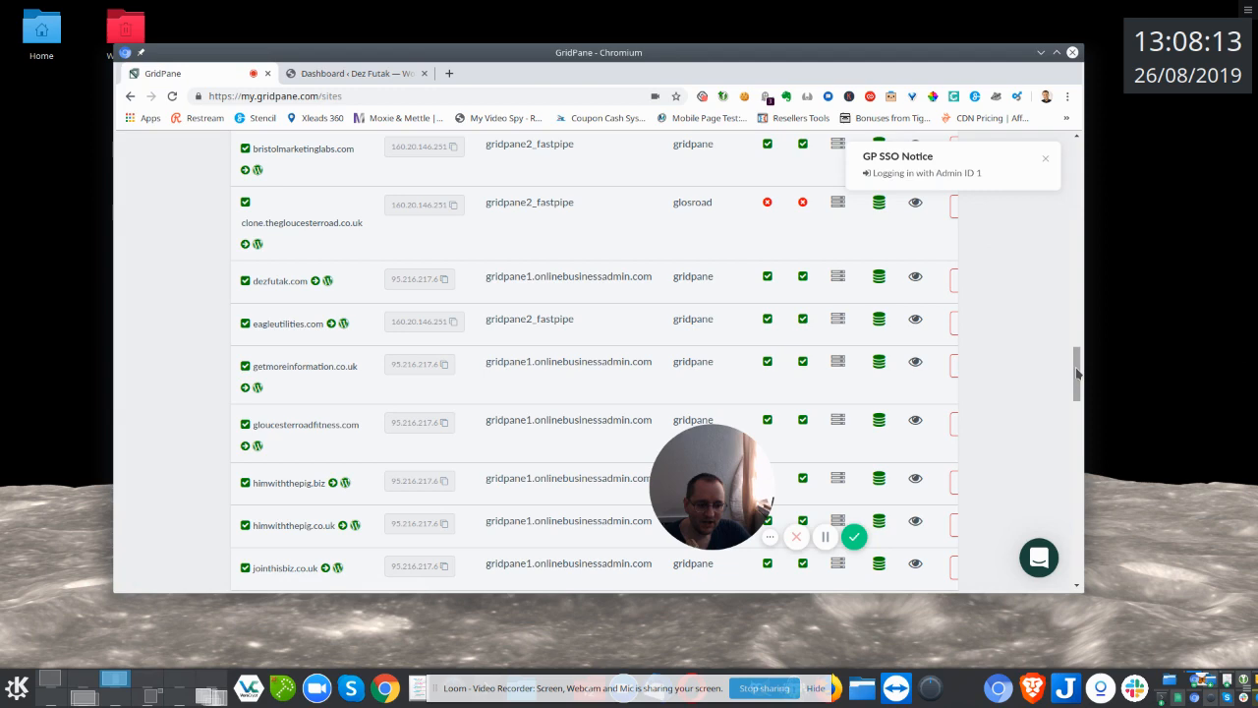
Scroll the Sites page back up to the empty Add New Site form.
{"action": "scroll", "scroll_direction": "up", "scroll_amount": 3}
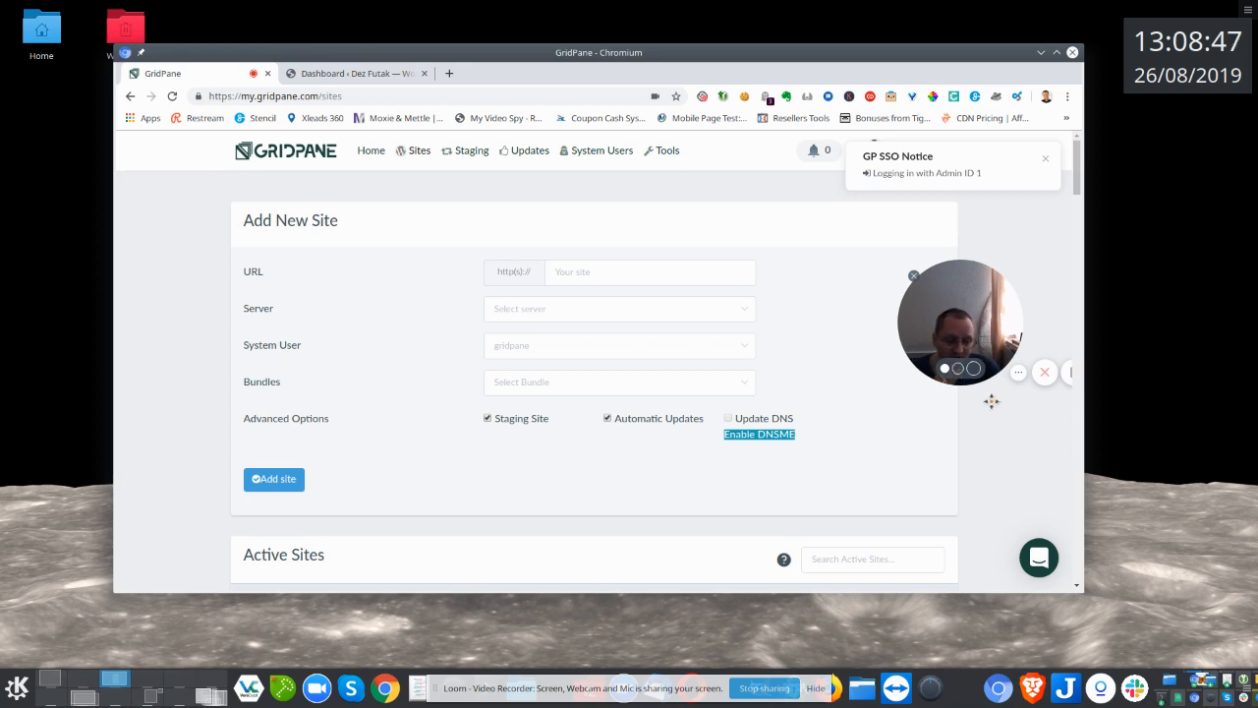
Open the bottom-right chat bubble to start a live support conversation.
{"action": "left_click_drag", "start_coordinate": [960, 323], "coordinate": [213, 280]}
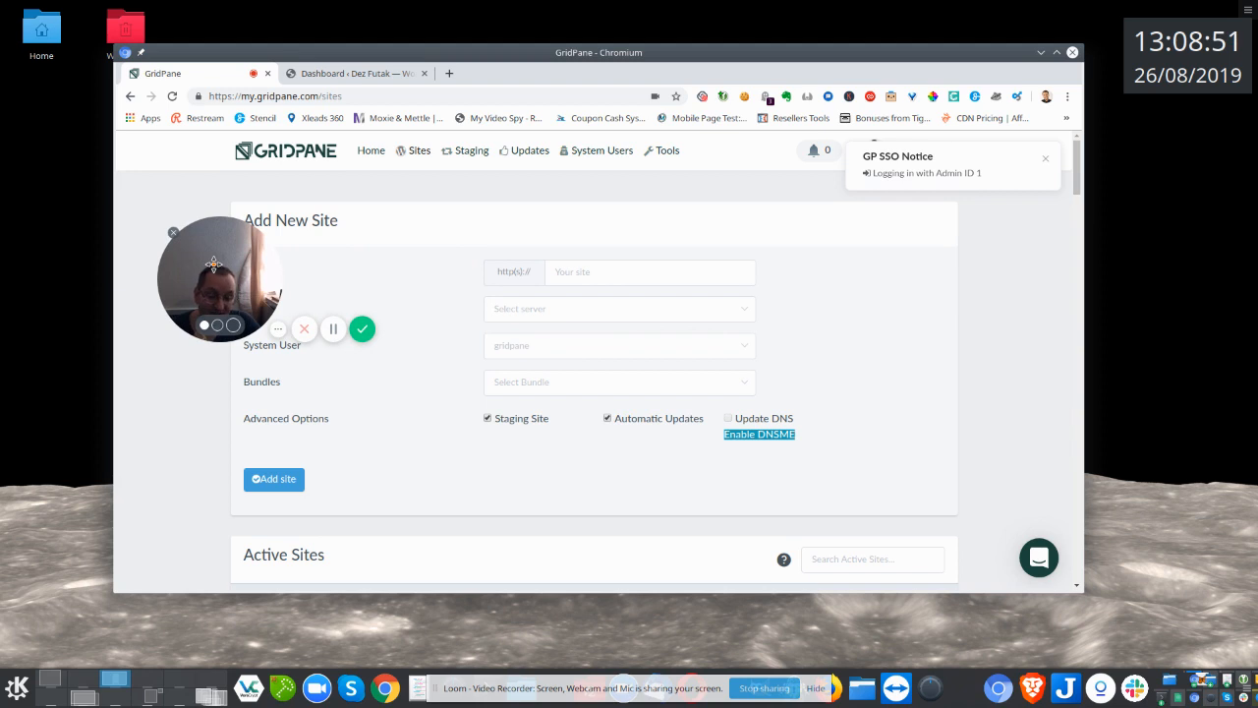
{"action": "mouse_move", "coordinate": [468, 150]}
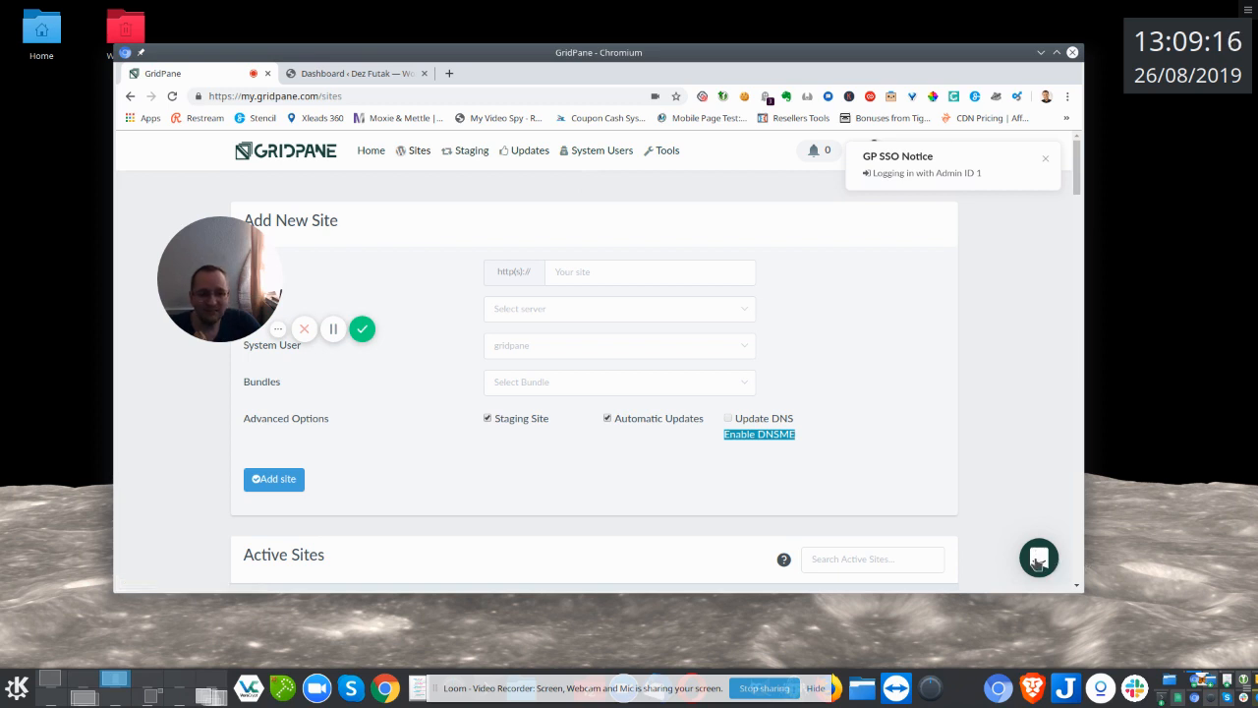
{"action": "left_click", "coordinate": [1038, 557]}
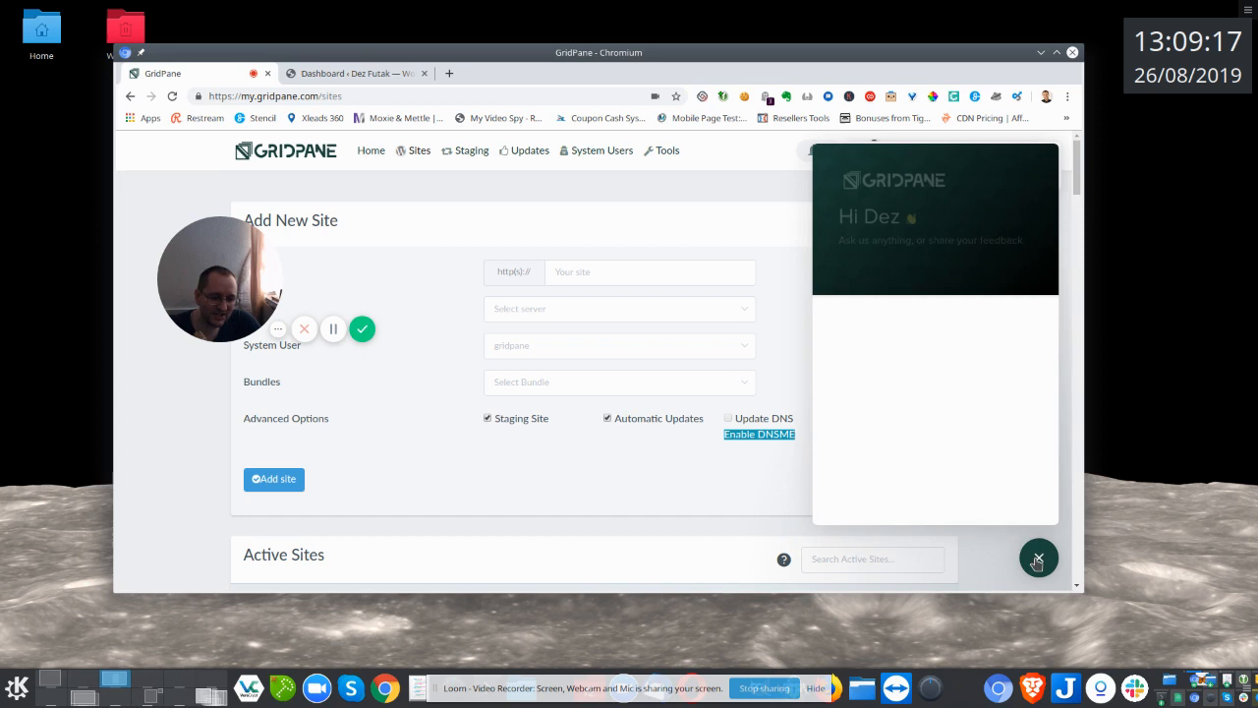
{"action": "left_click", "coordinate": [1038, 557]}
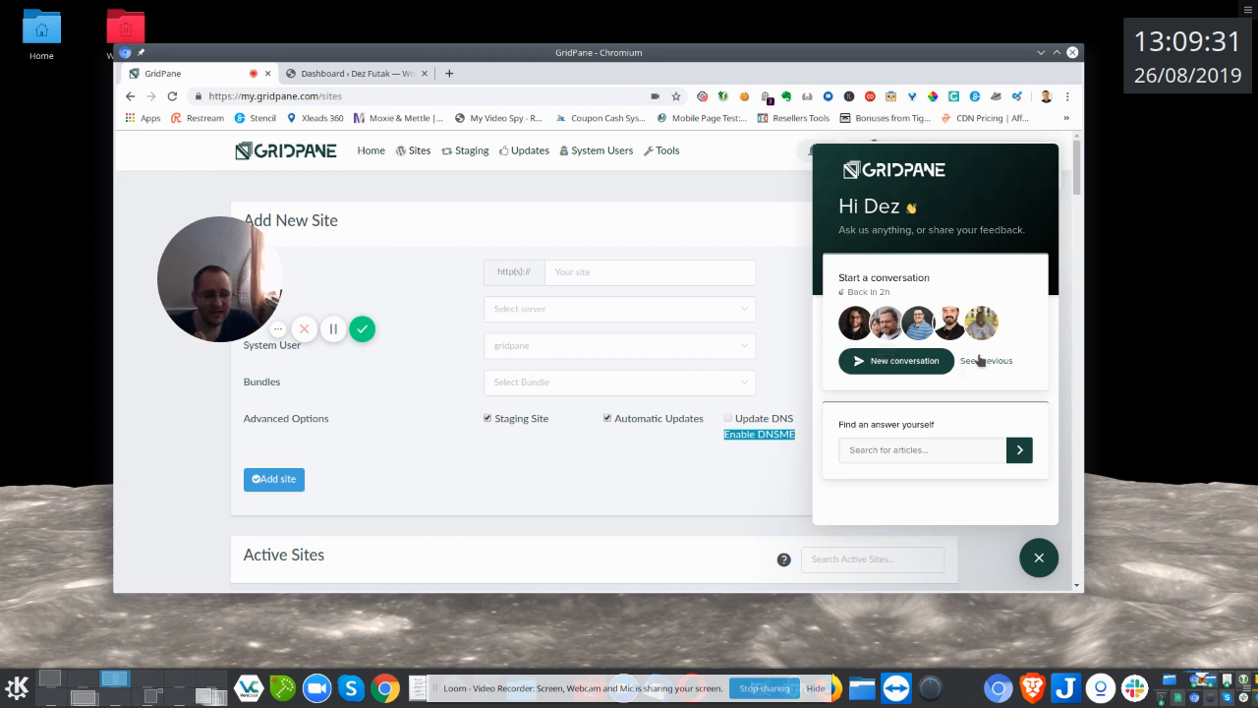
{"action": "mouse_move", "coordinate": [972, 355]}
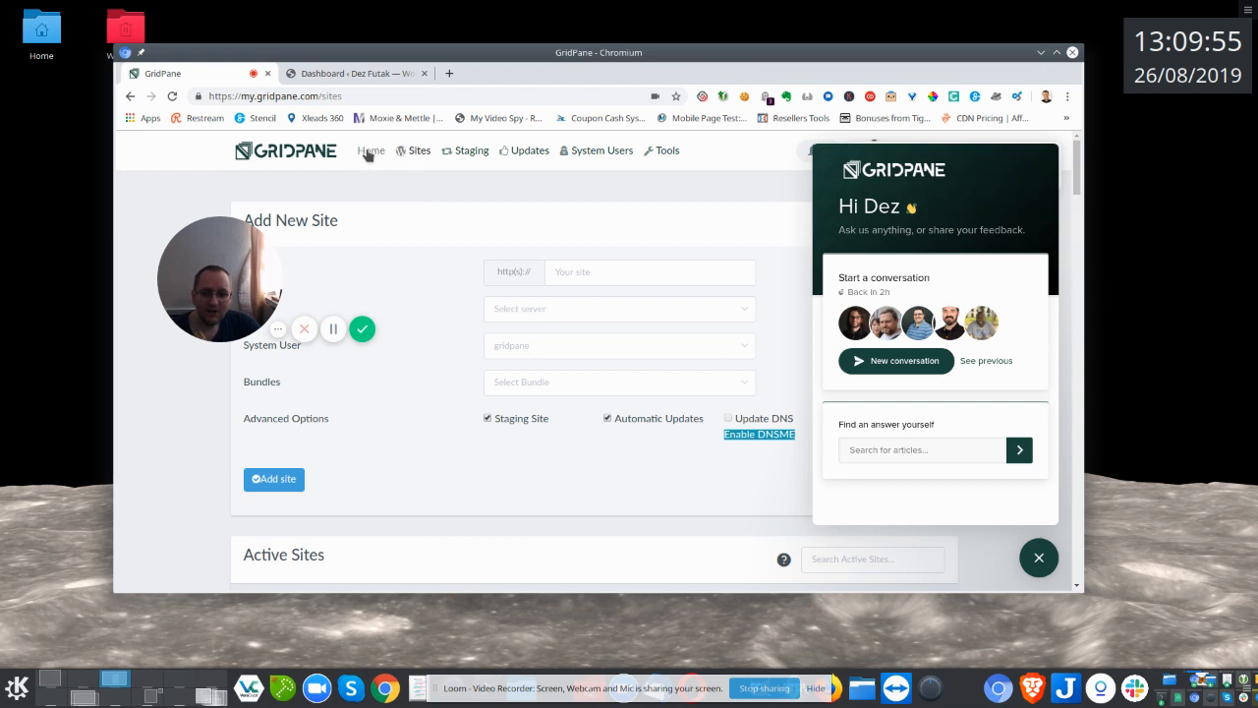
{"action": "mouse_move", "coordinate": [364, 165]}
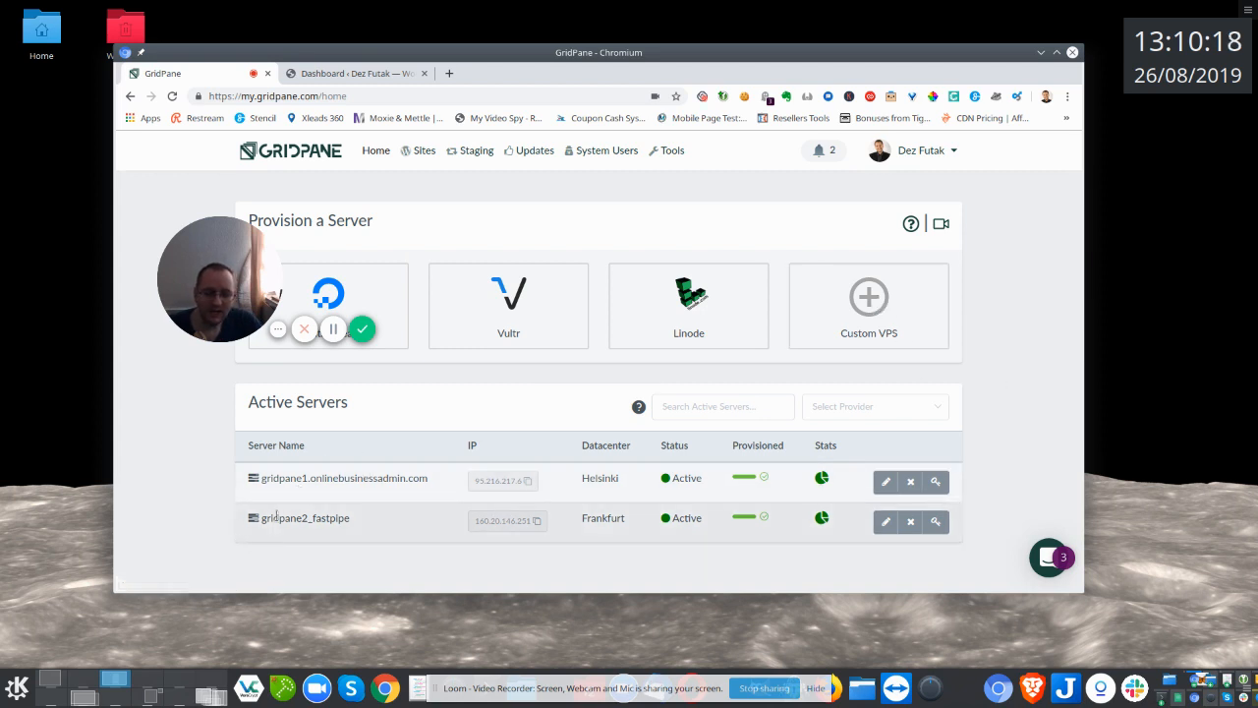
{"action": "mouse_move", "coordinate": [373, 513]}
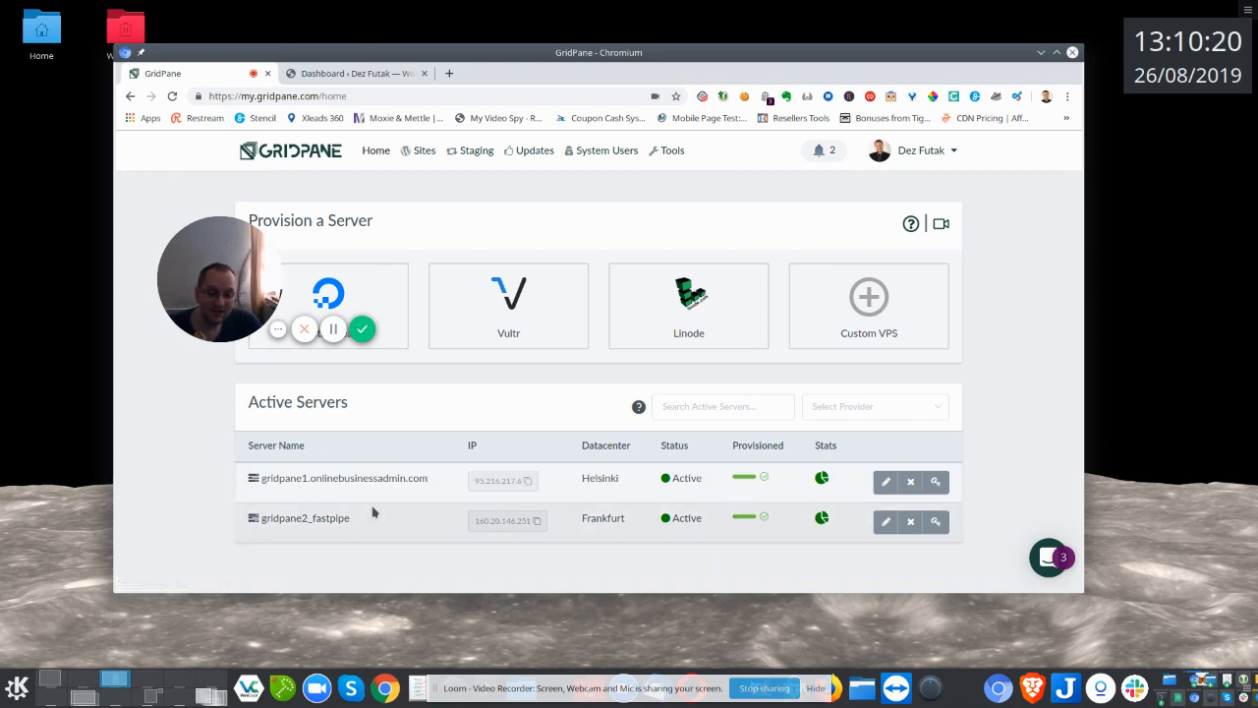
{"action": "mouse_move", "coordinate": [366, 292]}
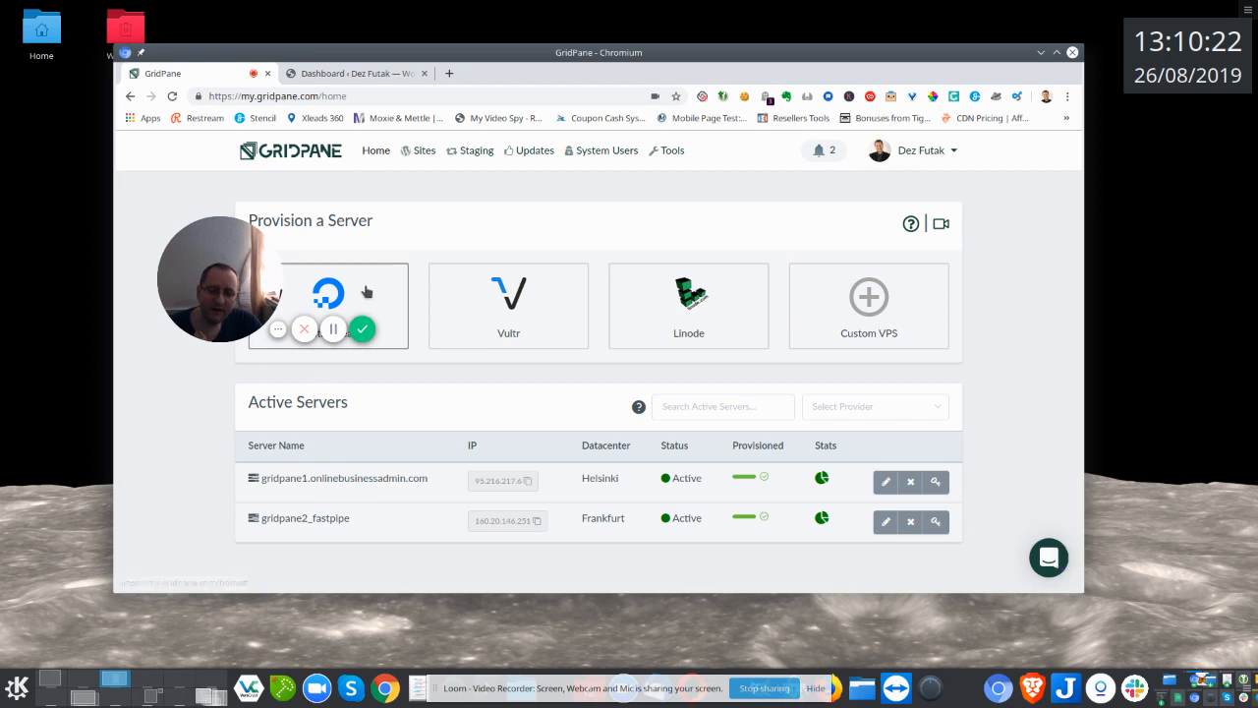